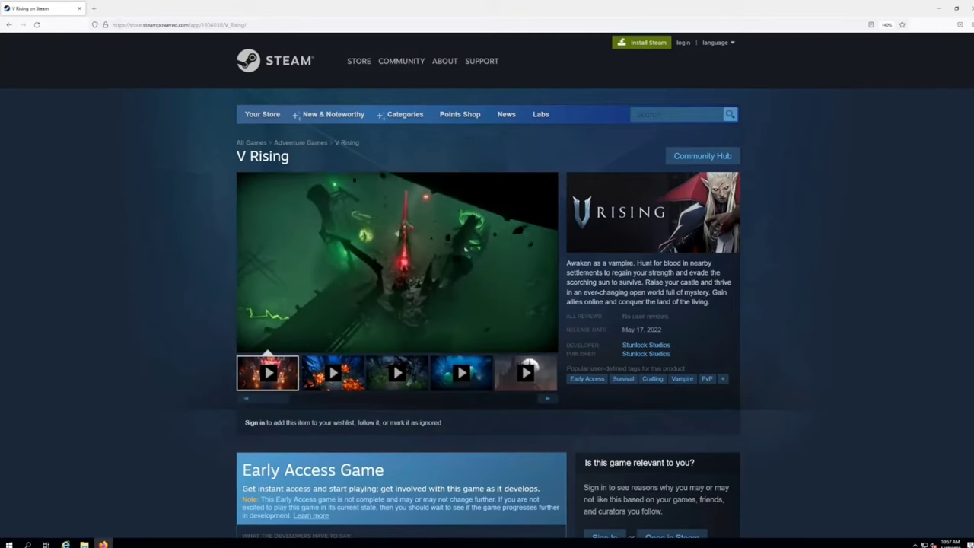
- Search Google for 'steamcmd' from a fresh tab
{"action": "left_click", "coordinate": [525, 371]}
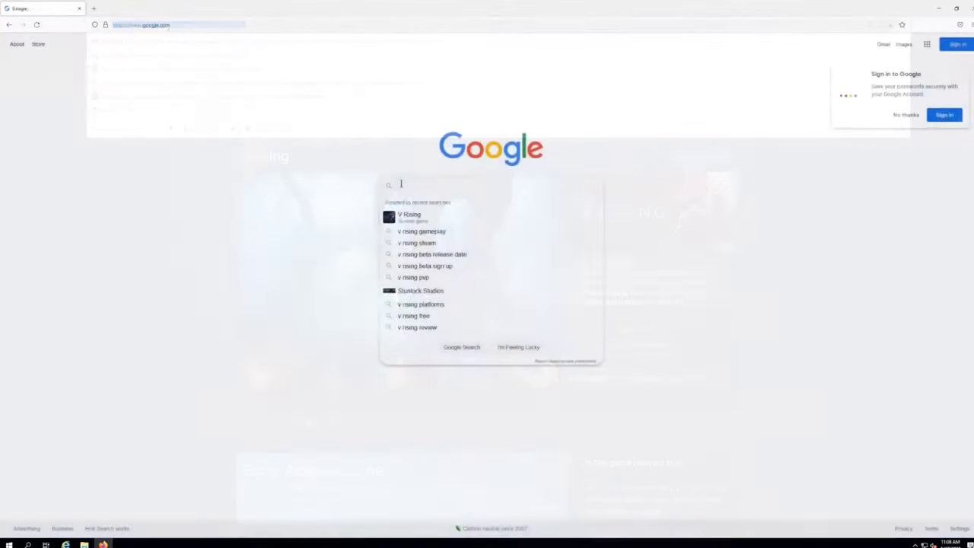
{"action": "type", "text": "steamcmd"}
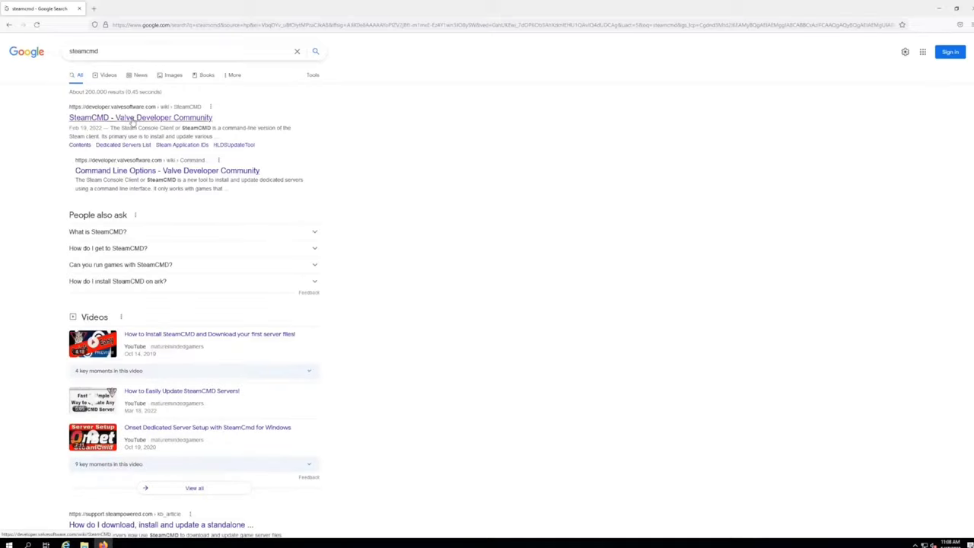
- Open the 'SteamCMD - Valve Developer Community' search result
{"action": "left_click", "coordinate": [140, 117]}
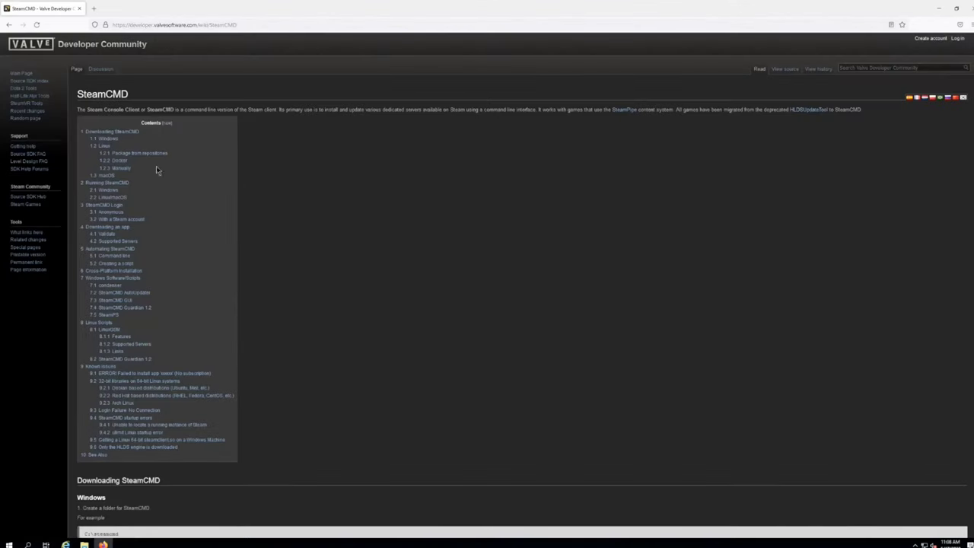
{"action": "mouse_move", "coordinate": [100, 146]}
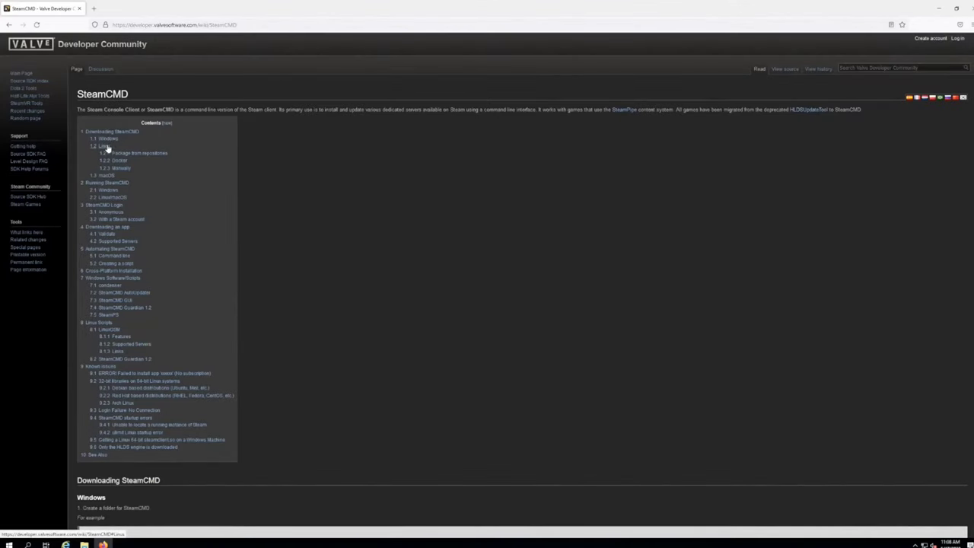
{"action": "mouse_move", "coordinate": [105, 140]}
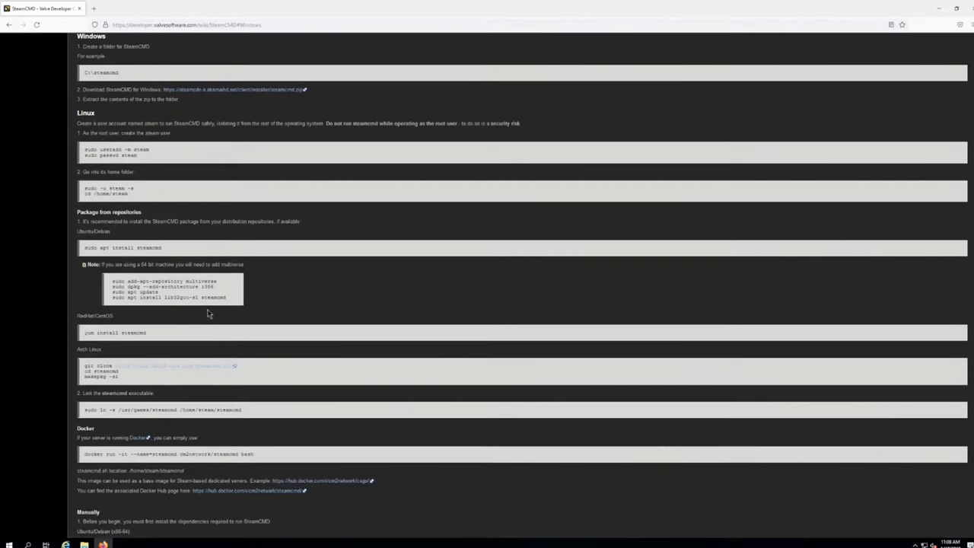
{"action": "mouse_move", "coordinate": [241, 92]}
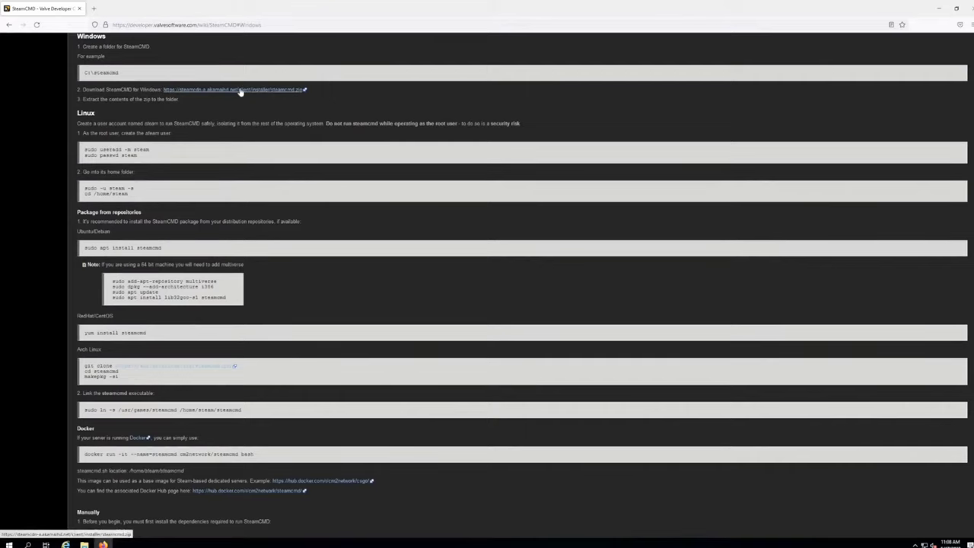
{"action": "mouse_move", "coordinate": [255, 92]}
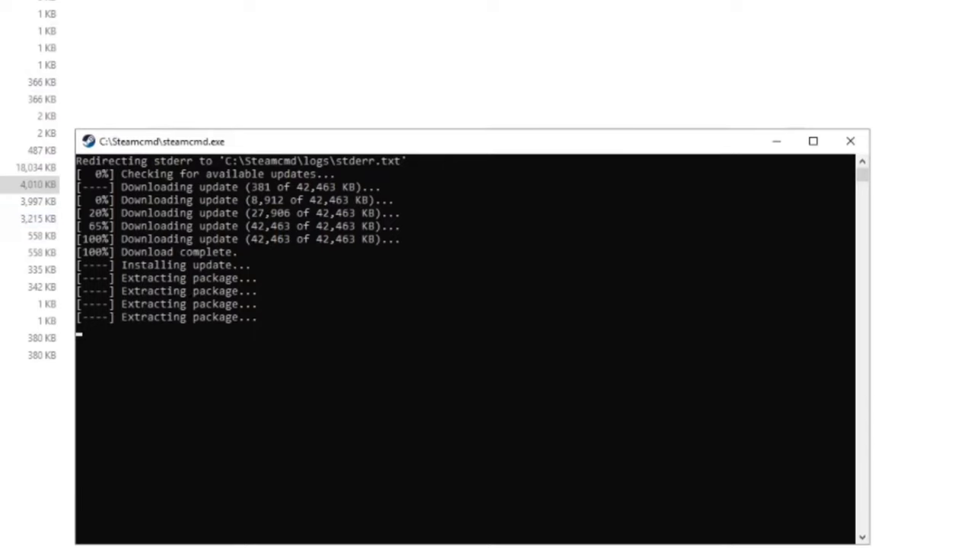
{"action": "mouse_move", "coordinate": [361, 379]}
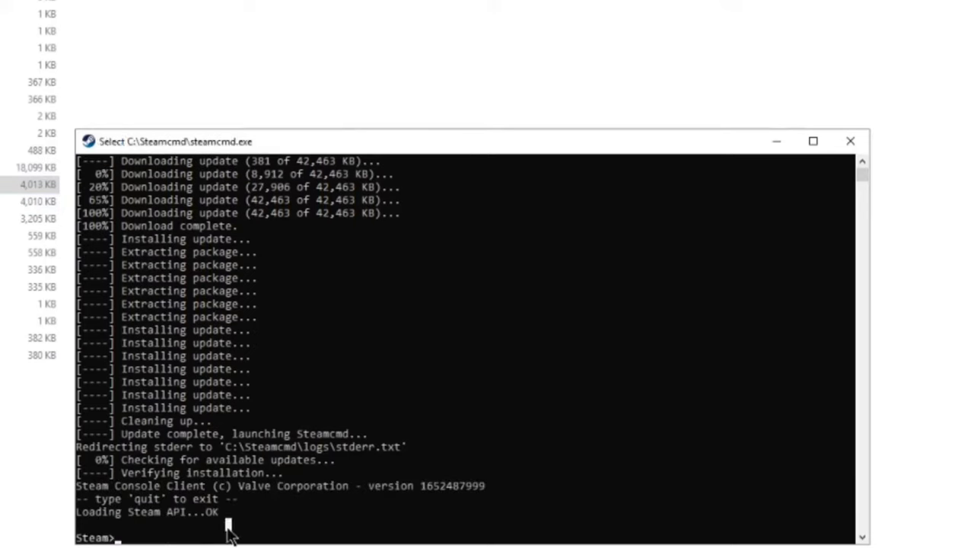
- Log in to Steam anonymously with the 'login anonymous' command
{"action": "type", "text": "lo"}
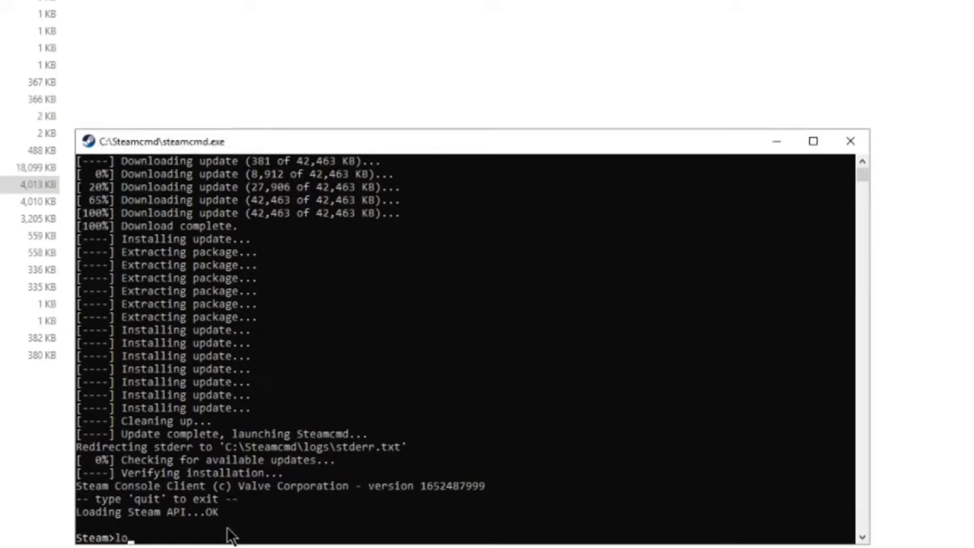
{"action": "type", "text": "gin an"}
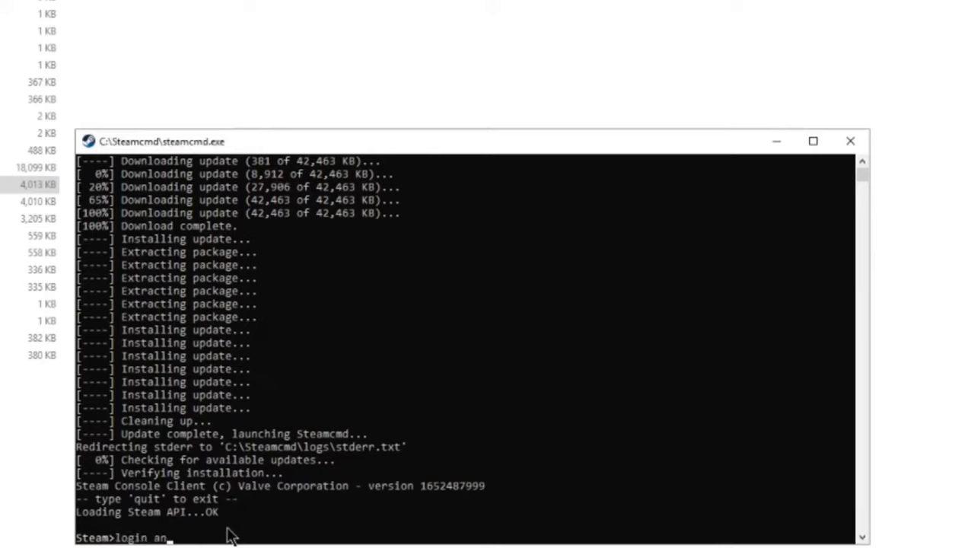
{"action": "type", "text": "onymous"}
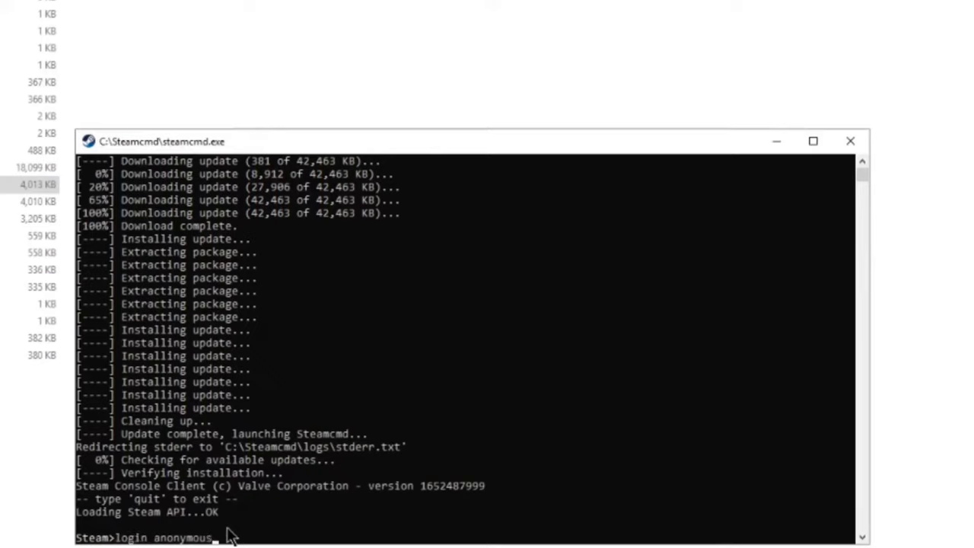
{"action": "key", "text": "Return"}
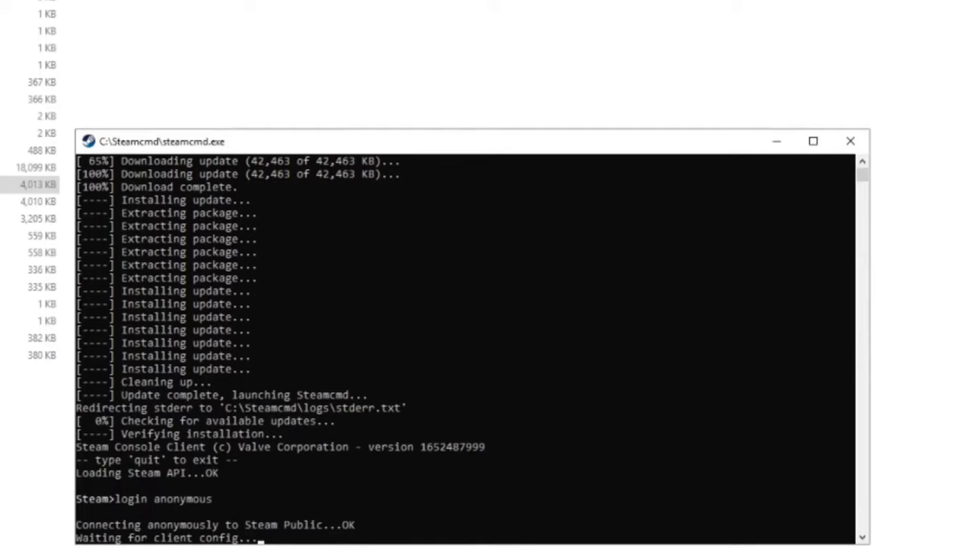
{"action": "mouse_move", "coordinate": [327, 510]}
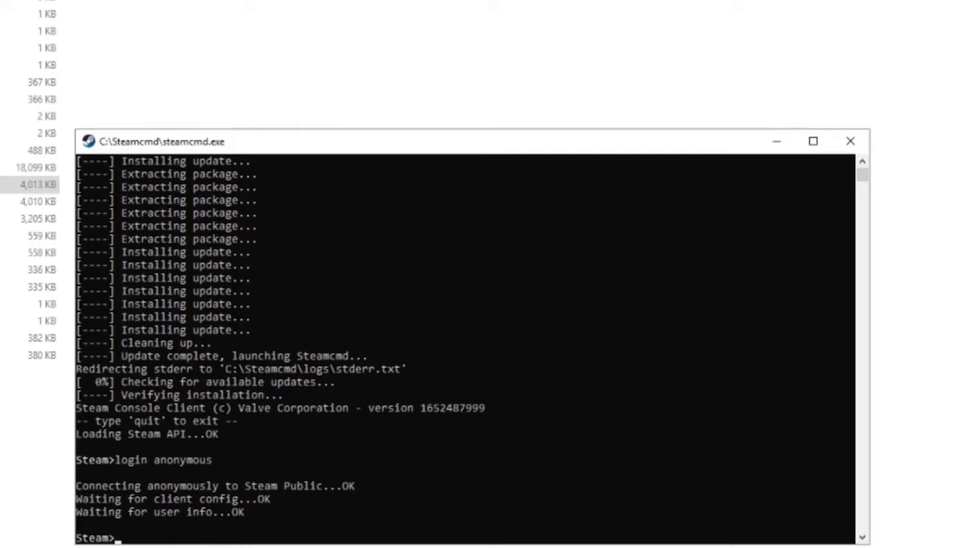
- Install the dedicated server with 'app_update 1829350' and wait for it to complete
{"action": "type", "text": "Ap"}
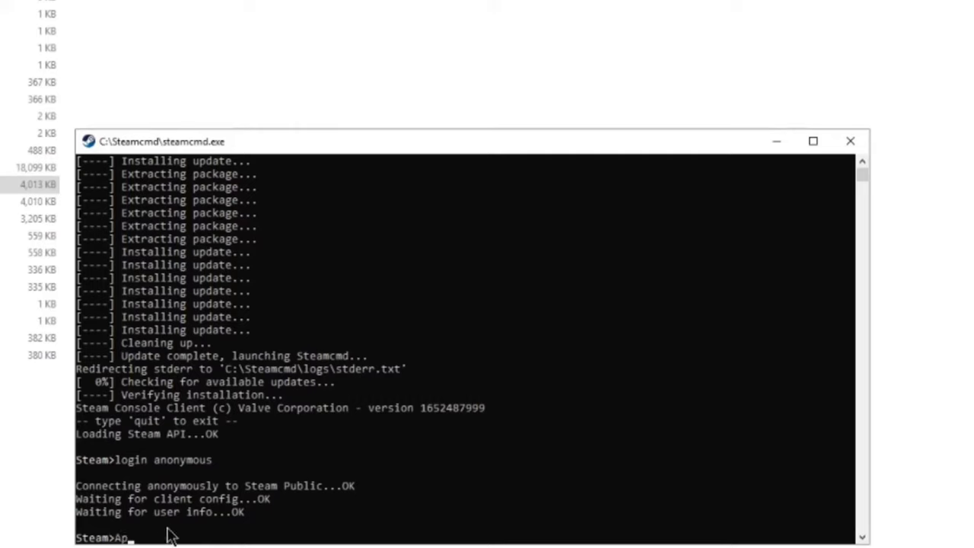
{"action": "type", "text": "p_update"}
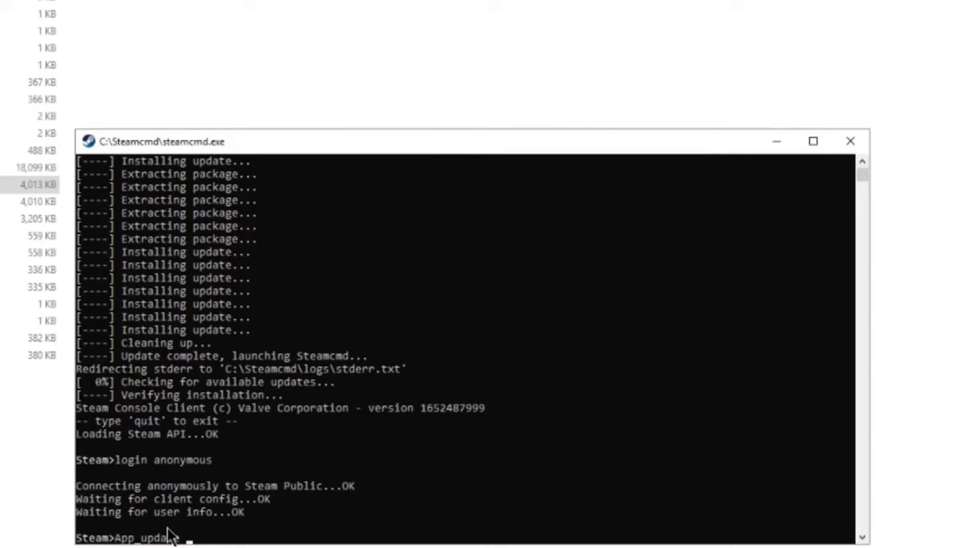
{"action": "type", "text": "1"}
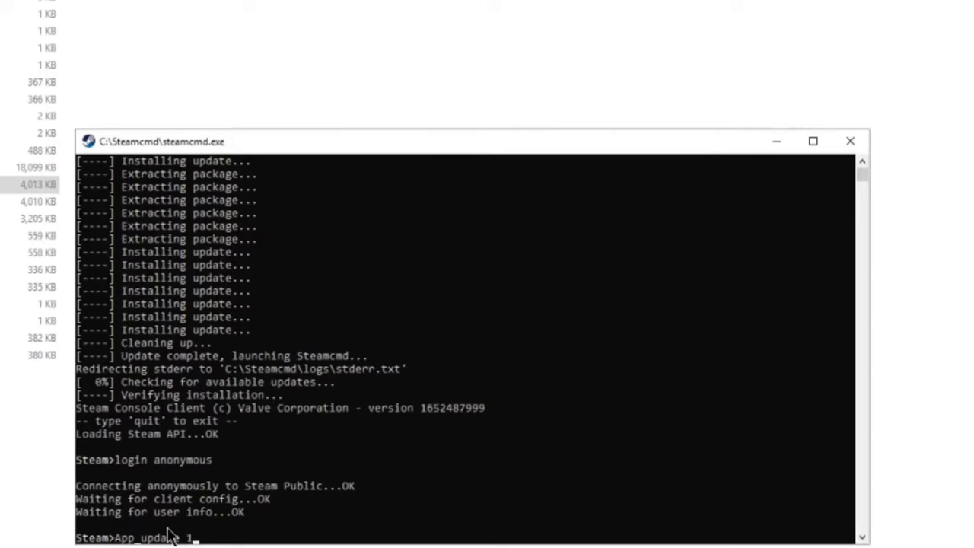
{"action": "type", "text": "82"}
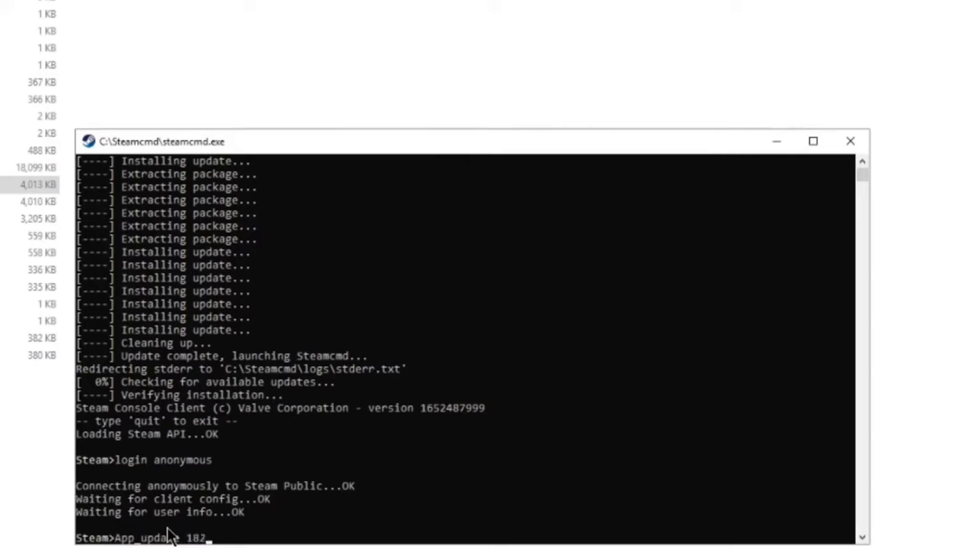
{"action": "type", "text": "935"}
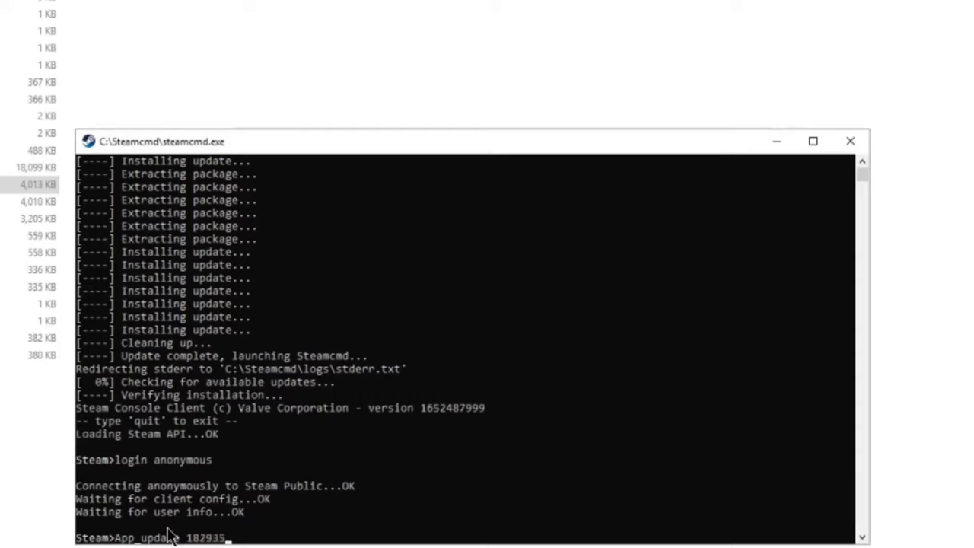
{"action": "type", "text": "0"}
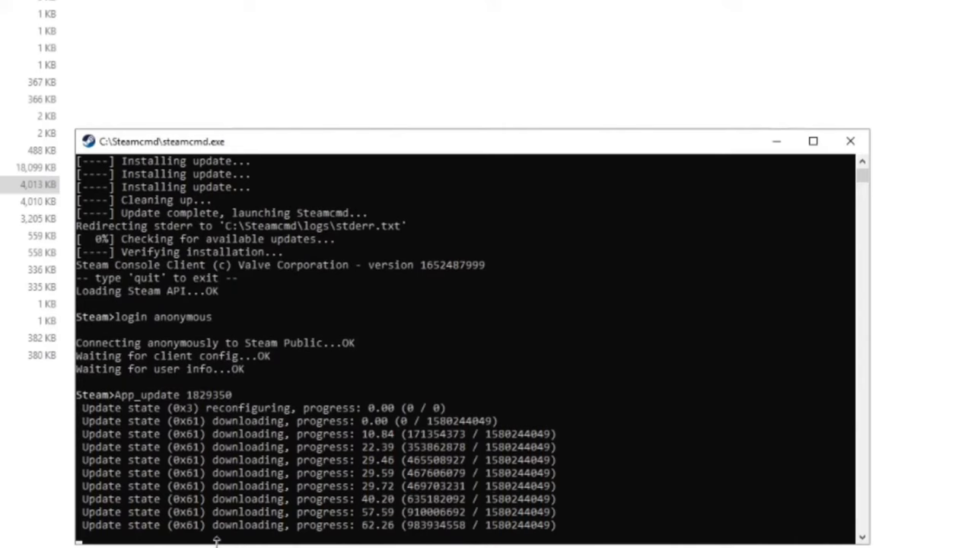
{"action": "scroll", "scroll_direction": "down", "scroll_amount": 3}
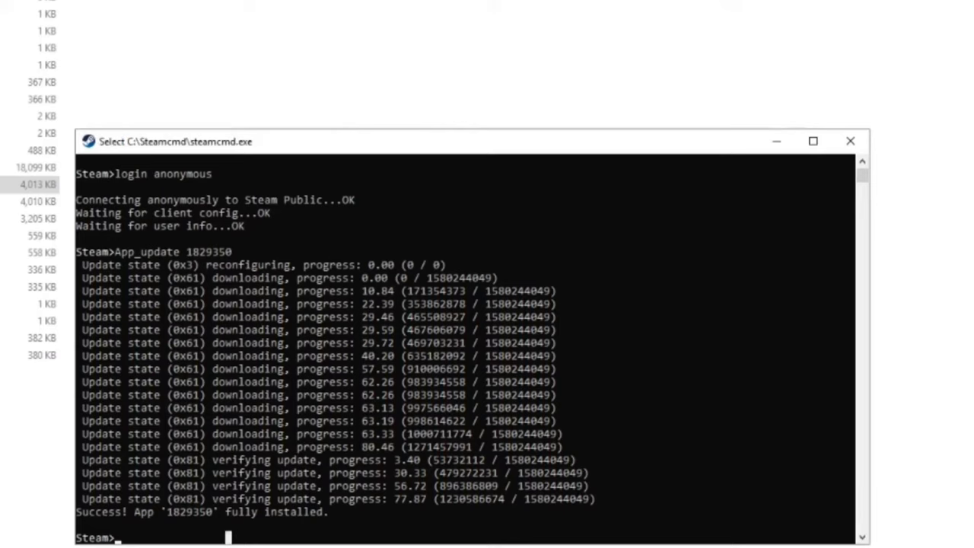
- Exit the SteamCMD console after the app reports fully installed
{"action": "type", "text": "exit"}
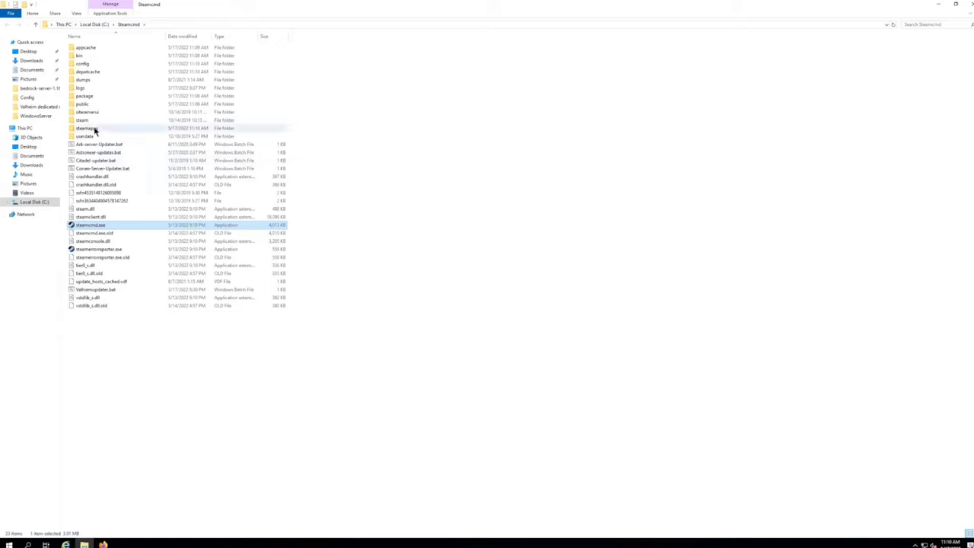
- Navigate into steamapps, common, then the VRisingDedicatedServer folder
{"action": "left_click", "coordinate": [86, 128]}
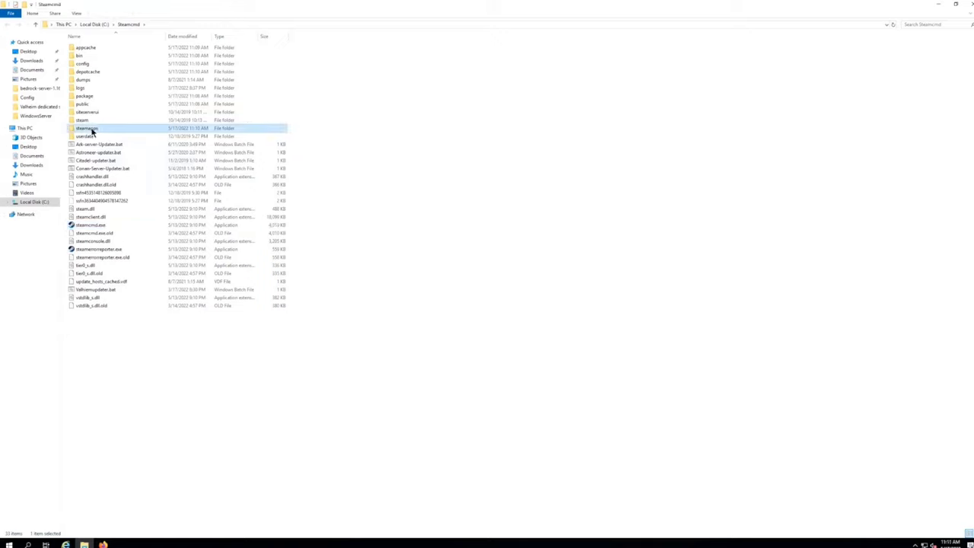
{"action": "double_click", "coordinate": [82, 128]}
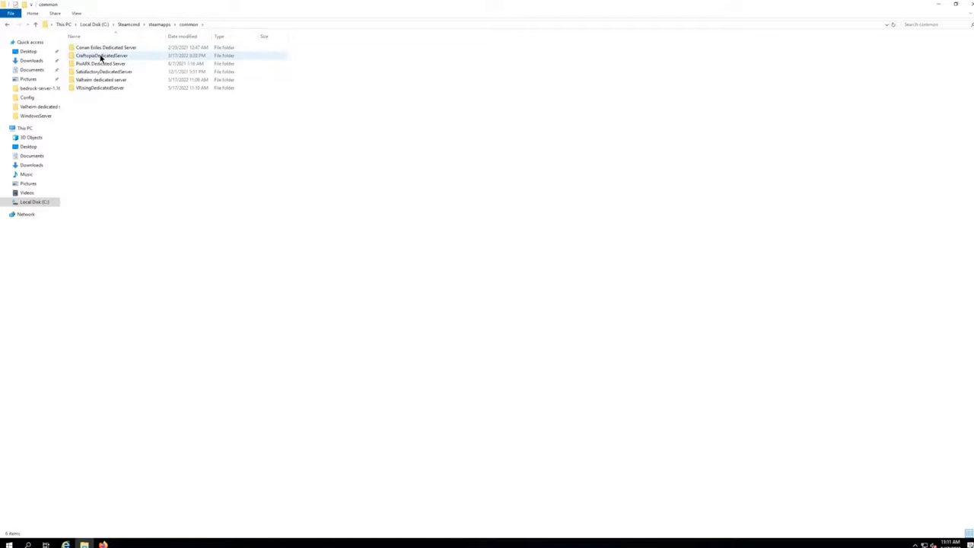
{"action": "mouse_move", "coordinate": [102, 55]}
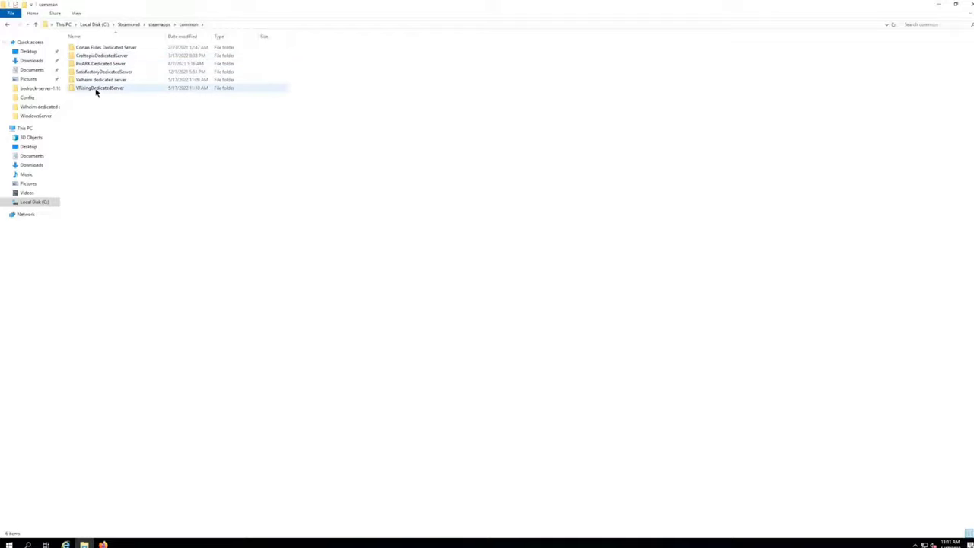
{"action": "double_click", "coordinate": [99, 86]}
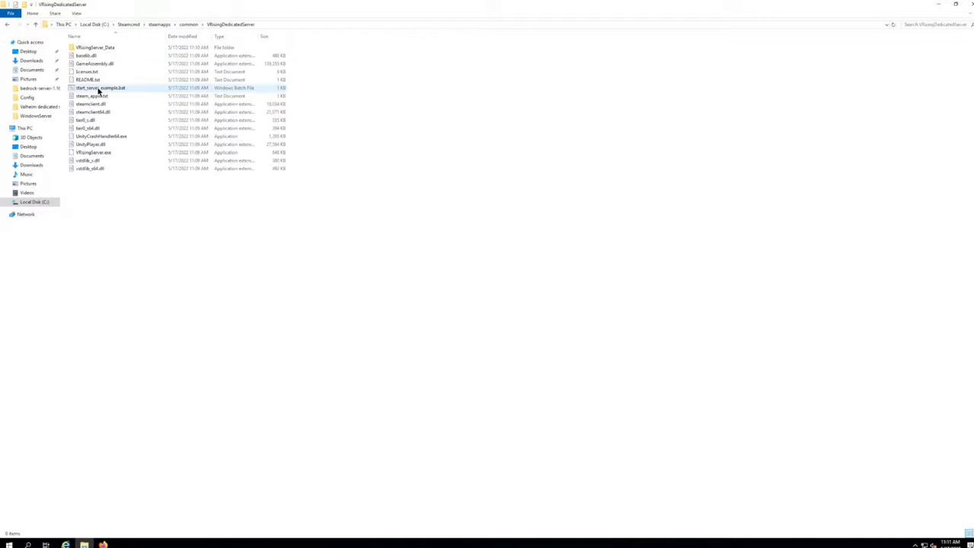
- Open the server's README file in a text editor
{"action": "left_click", "coordinate": [91, 143]}
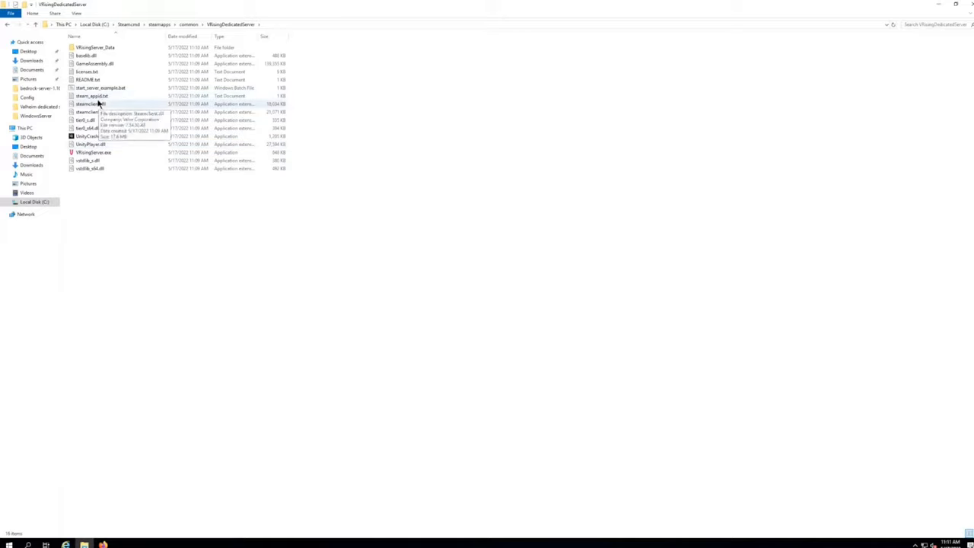
{"action": "double_click", "coordinate": [87, 79]}
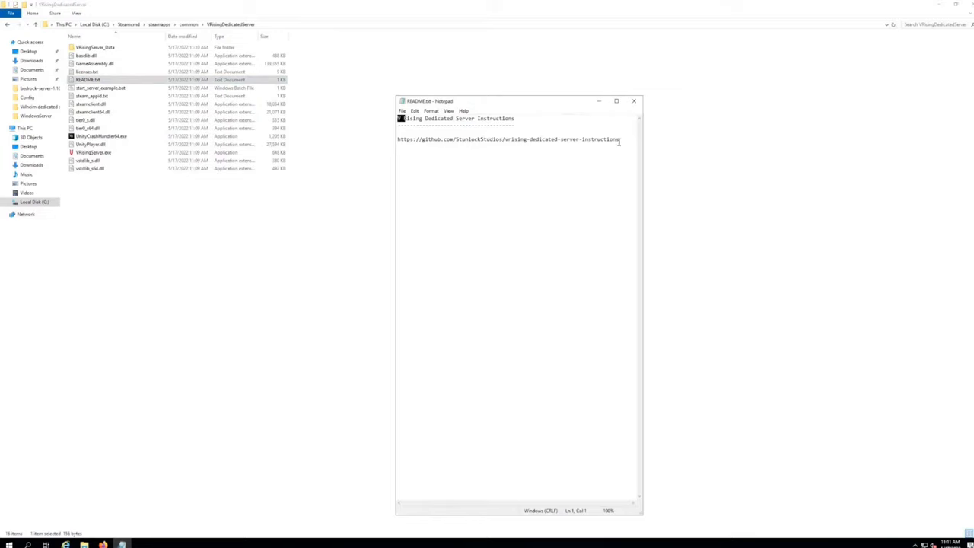
- Select the whole GitHub instructions URL line in README.txt
{"action": "triple_click", "coordinate": [509, 140]}
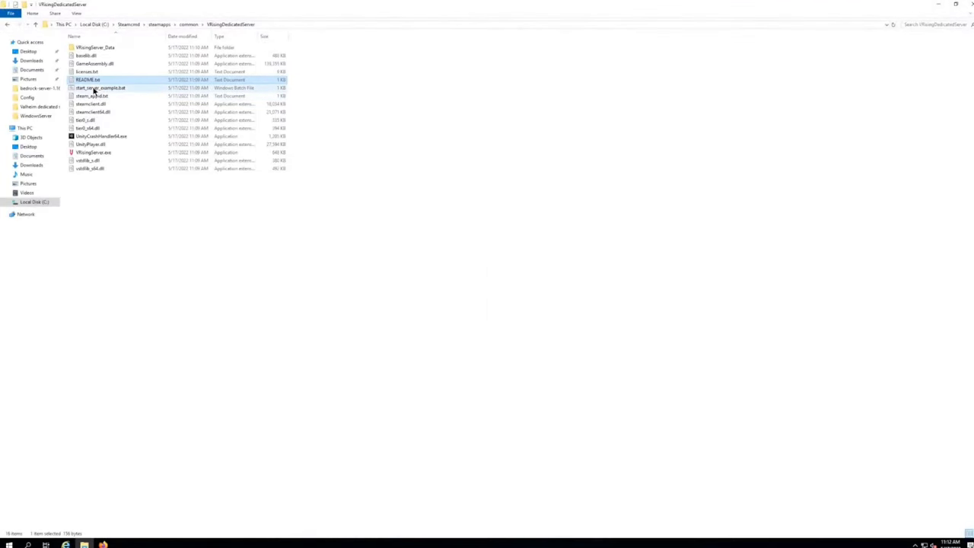
- Open start_server_example.bat with Edit with Notepad++
{"action": "left_click", "coordinate": [101, 86]}
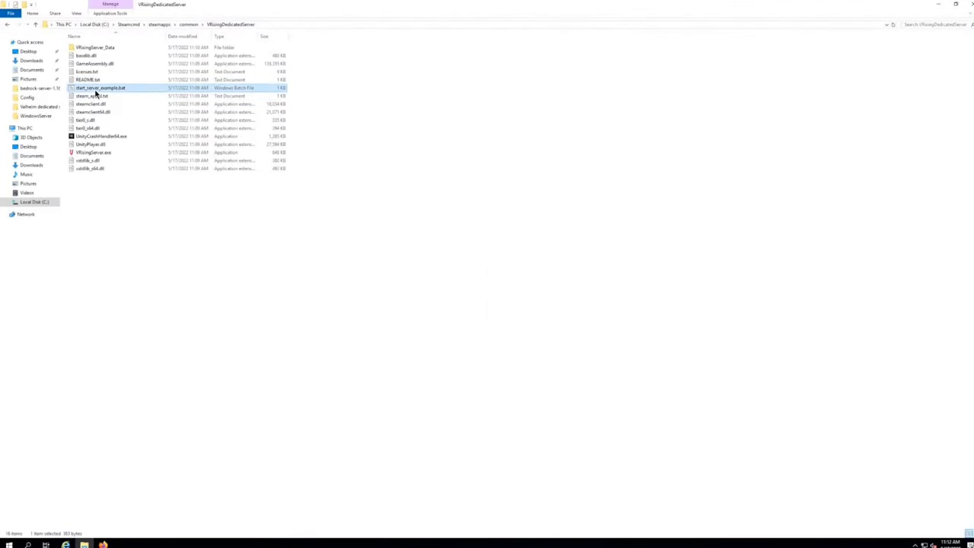
{"action": "right_click", "coordinate": [101, 87]}
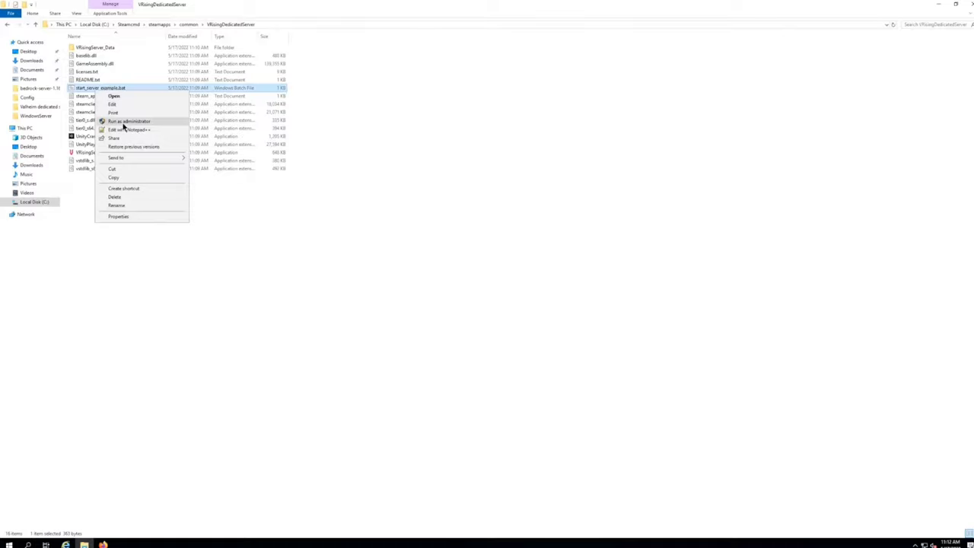
{"action": "mouse_move", "coordinate": [125, 135]}
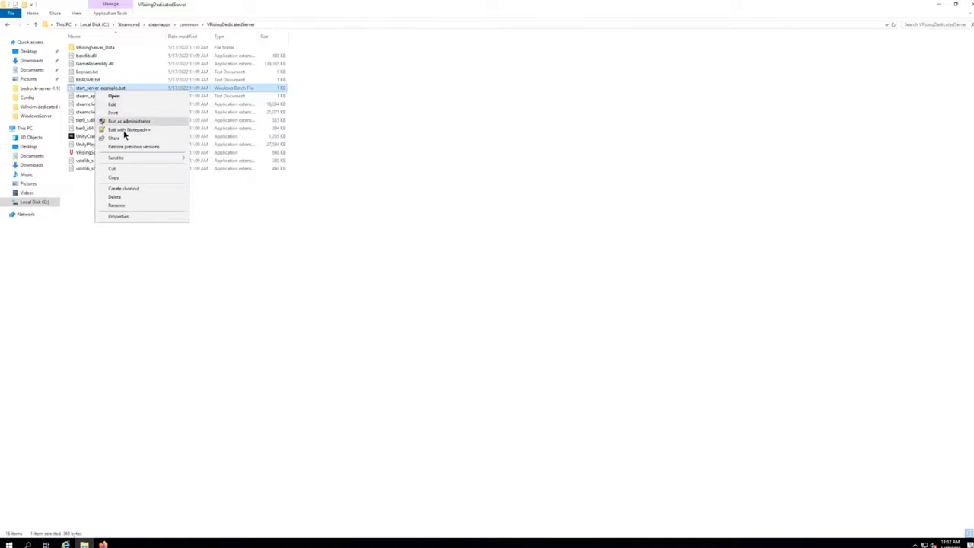
{"action": "left_click", "coordinate": [128, 129]}
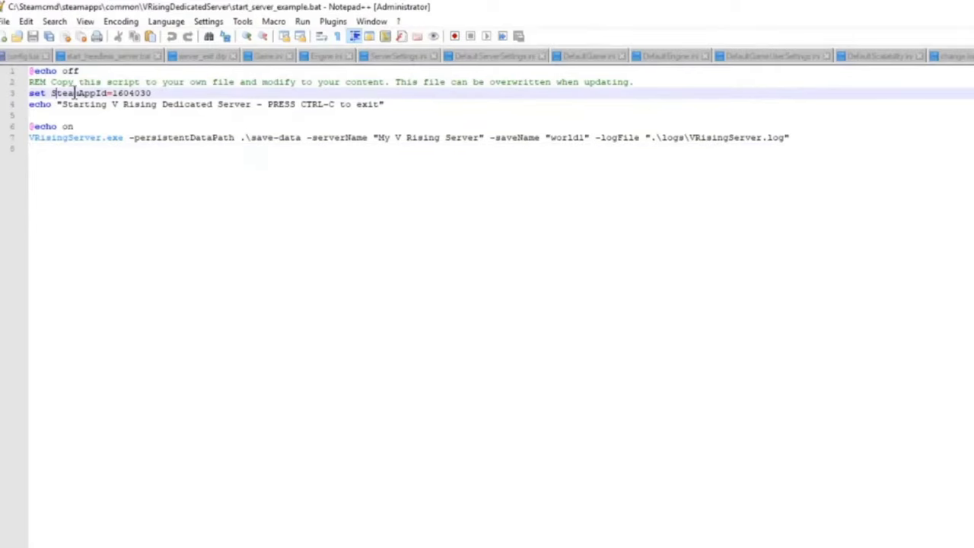
- Replace the -serverName value 'My V Rising Server' with 'MMG' in the script
{"action": "left_click", "coordinate": [266, 103]}
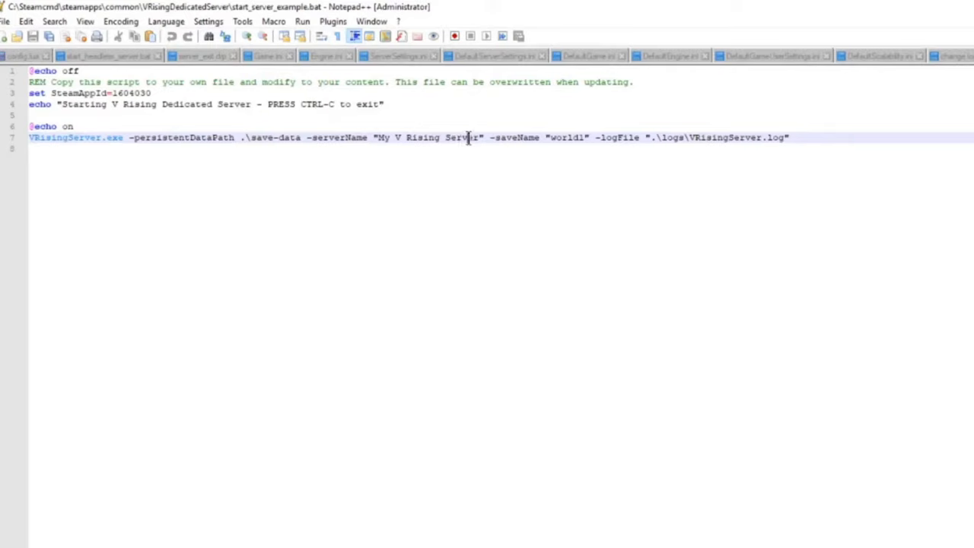
{"action": "double_click", "coordinate": [444, 137]}
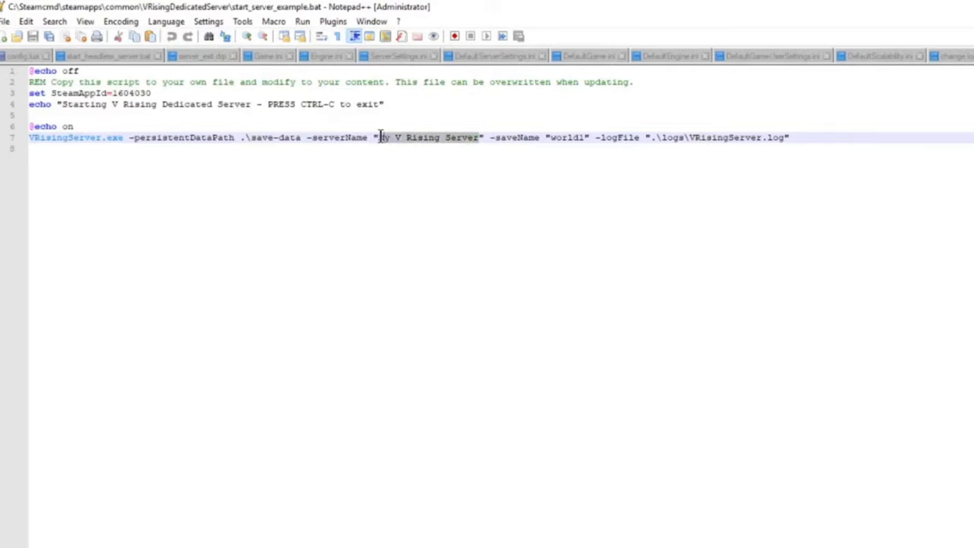
{"action": "key", "text": "Delete"}
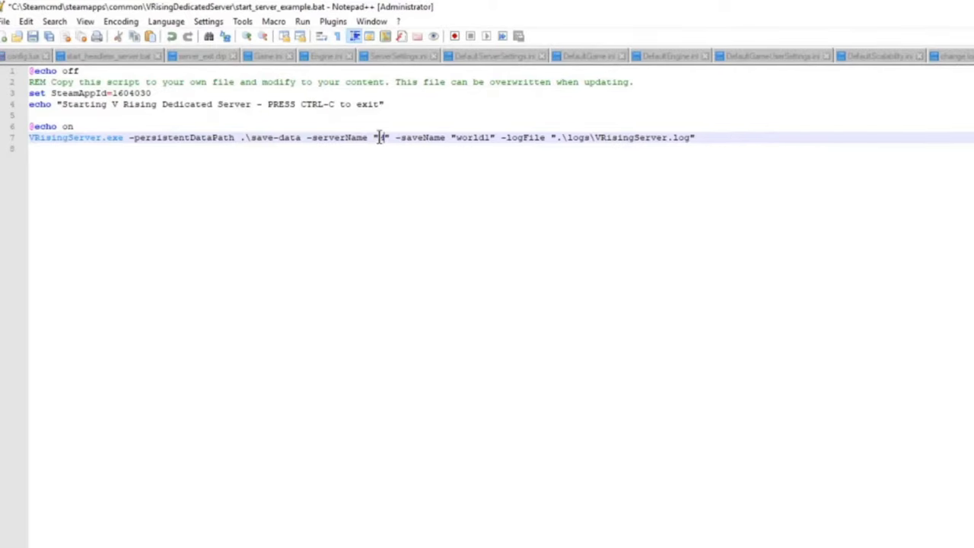
{"action": "type", "text": "MMG"}
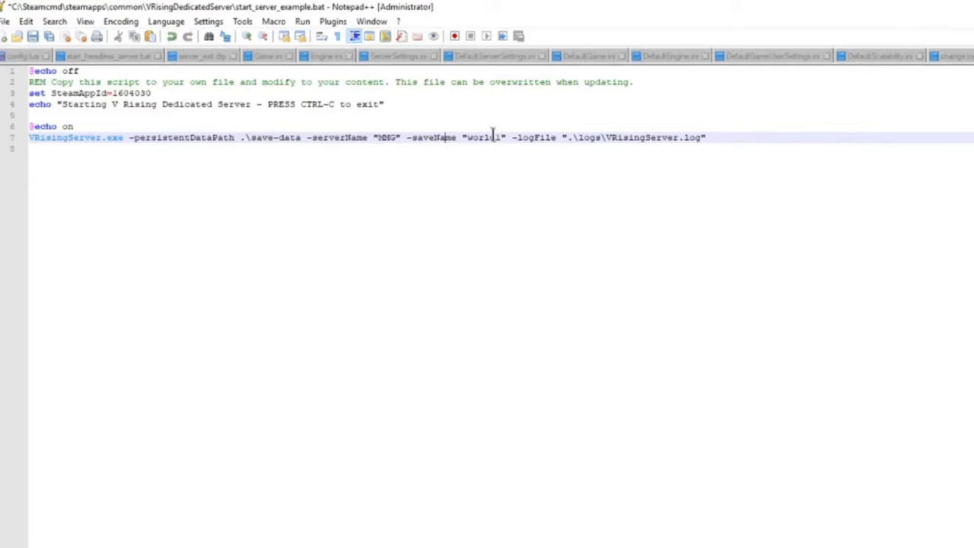
{"action": "left_click", "coordinate": [708, 137]}
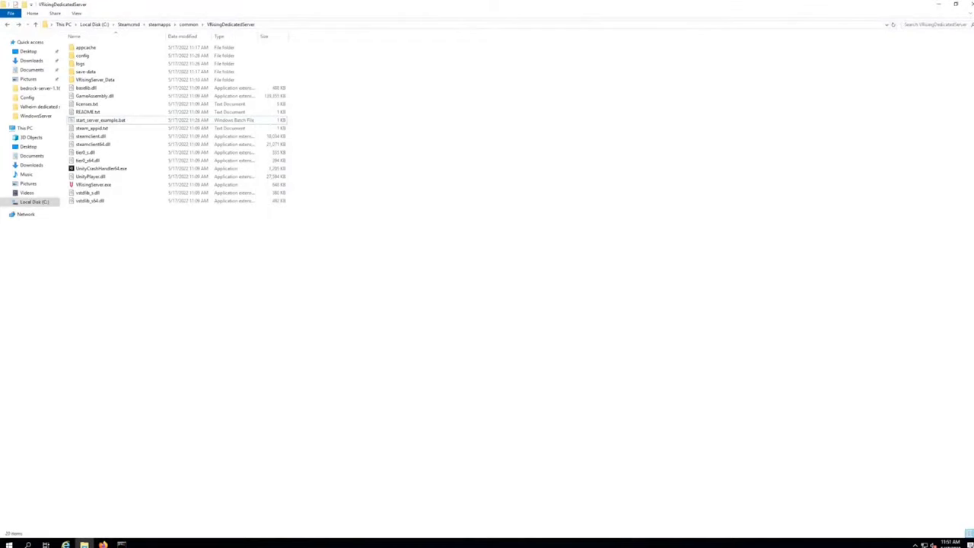
- Navigate VRisingServer_Data > StreamingAssets > Settings and select ServerGameSettings.json
{"action": "double_click", "coordinate": [94, 79]}
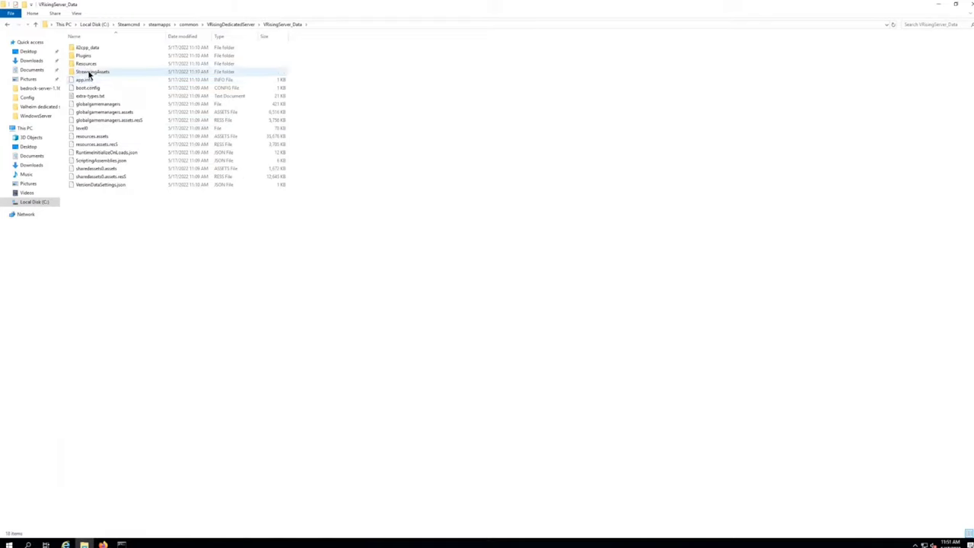
{"action": "double_click", "coordinate": [92, 72]}
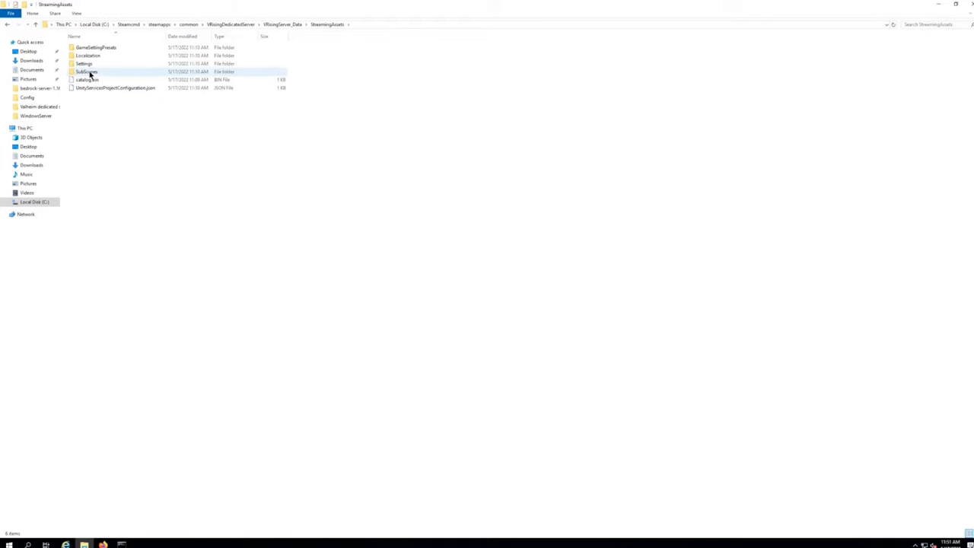
{"action": "mouse_move", "coordinate": [84, 64]}
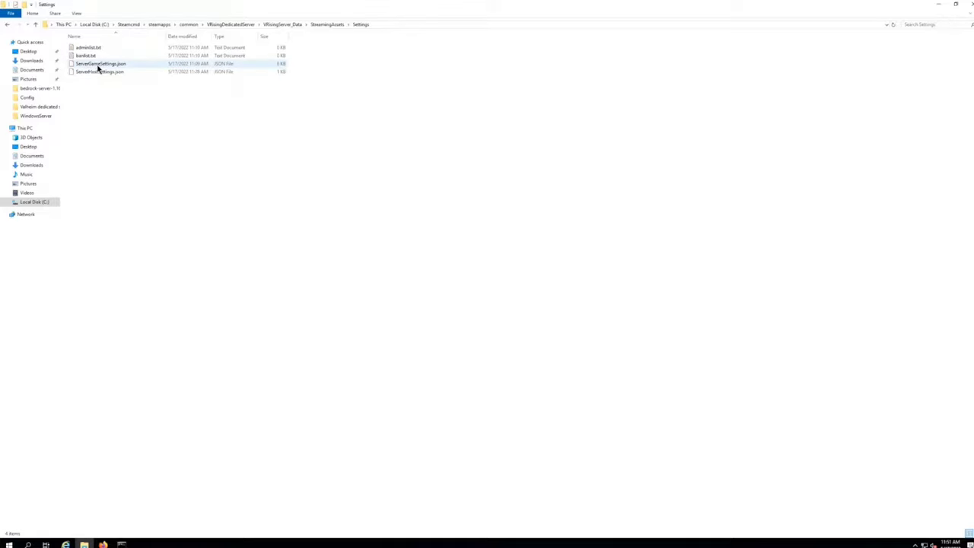
{"action": "left_click", "coordinate": [99, 71]}
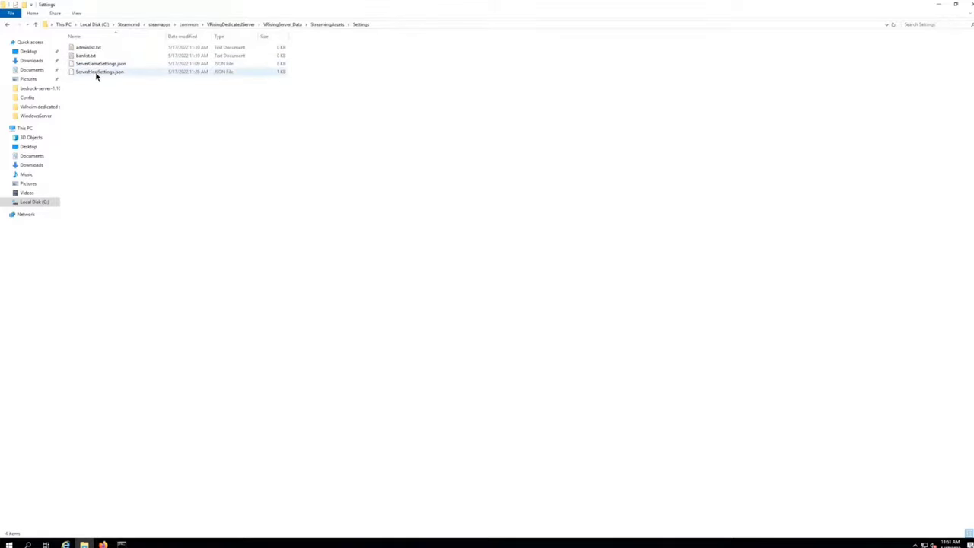
{"action": "left_click", "coordinate": [101, 64]}
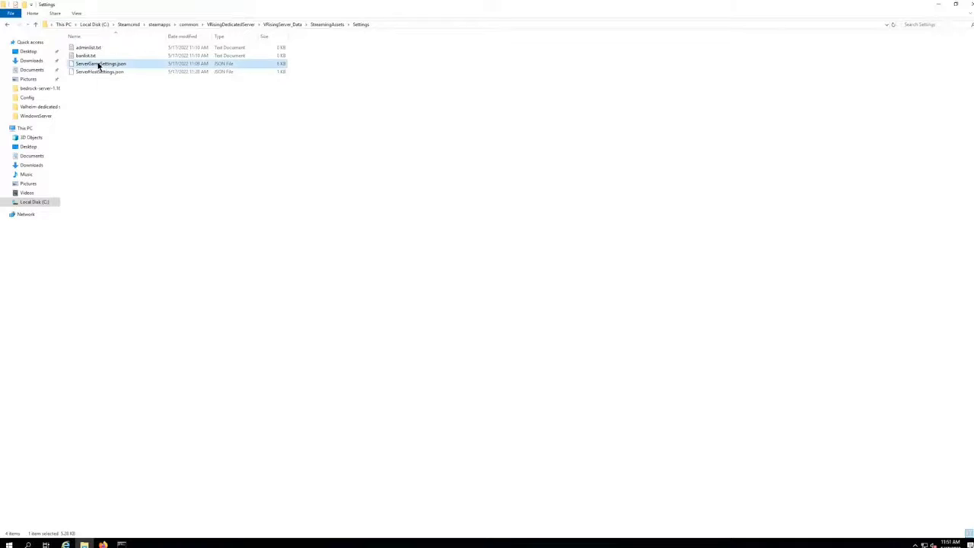
- Open ServerGameSettings.json in Notepad++ and scroll through its gameplay values
{"action": "double_click", "coordinate": [100, 64]}
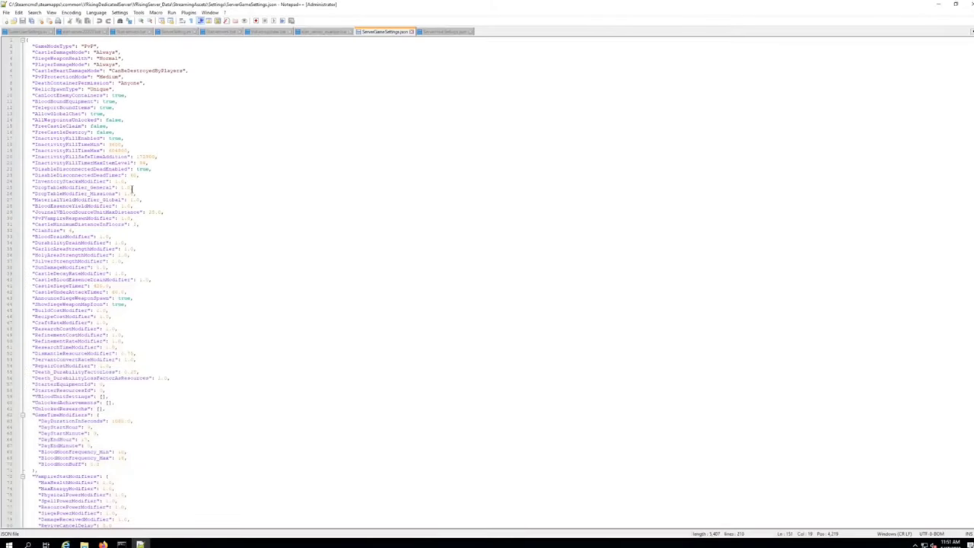
{"action": "scroll", "scroll_direction": "down", "scroll_amount": 3}
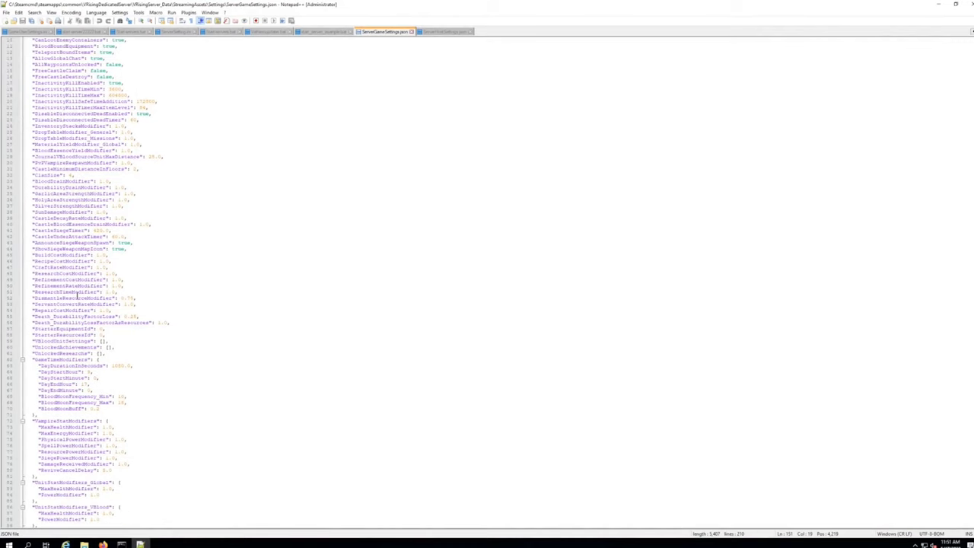
{"action": "scroll", "scroll_direction": "down", "scroll_amount": 3}
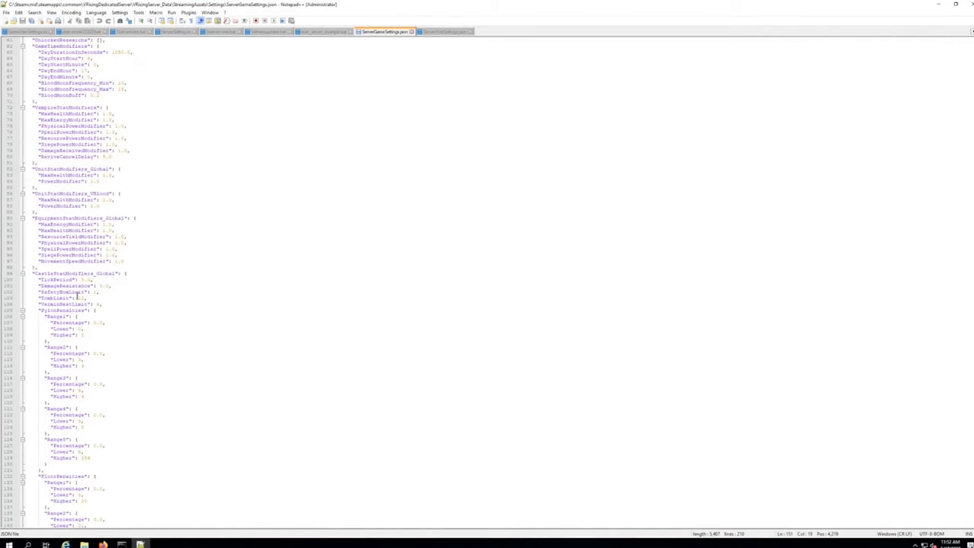
{"action": "scroll", "scroll_direction": "down", "scroll_amount": 3}
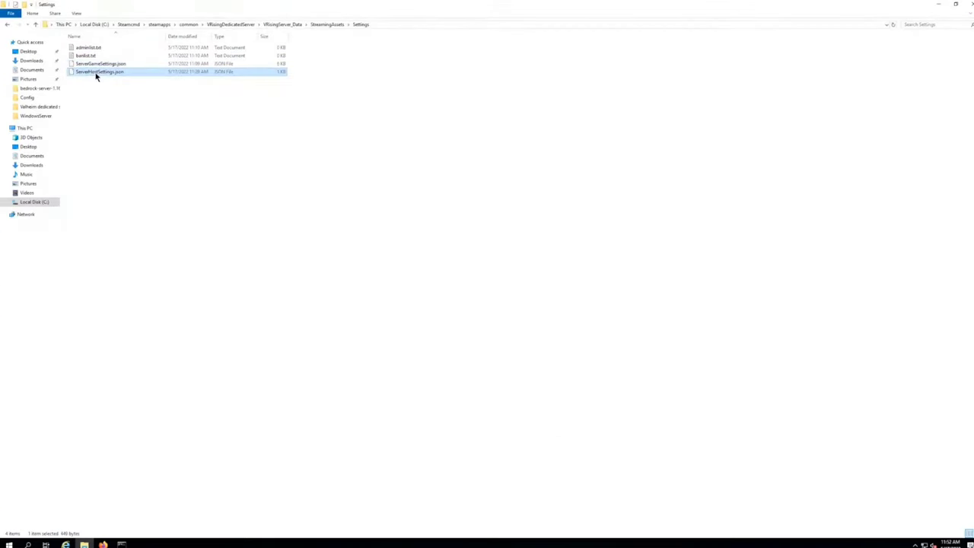
- Edit ServerHostSettings.json with name Mature Minded Gamers, ports 27015 and 27016, and save it
{"action": "double_click", "coordinate": [99, 72]}
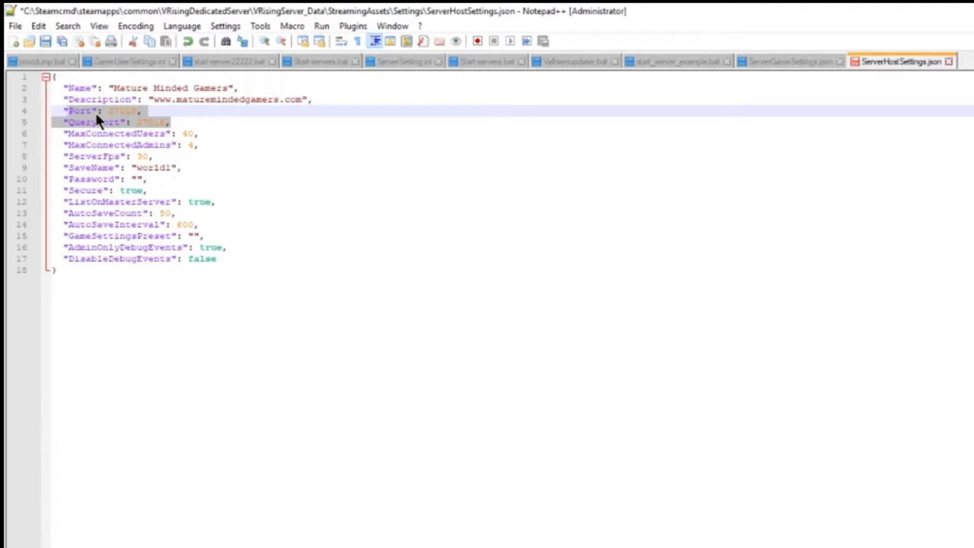
{"action": "mouse_move", "coordinate": [103, 183]}
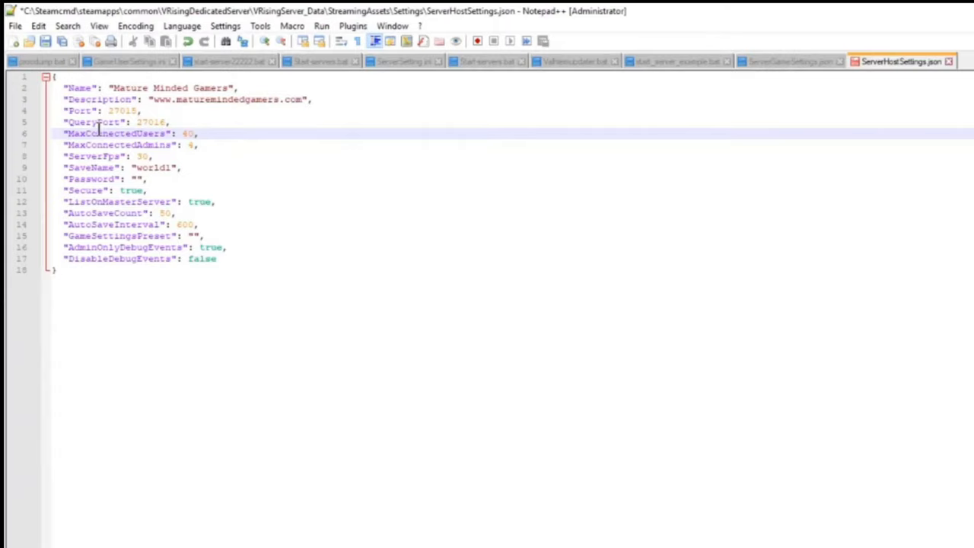
{"action": "left_click", "coordinate": [149, 156]}
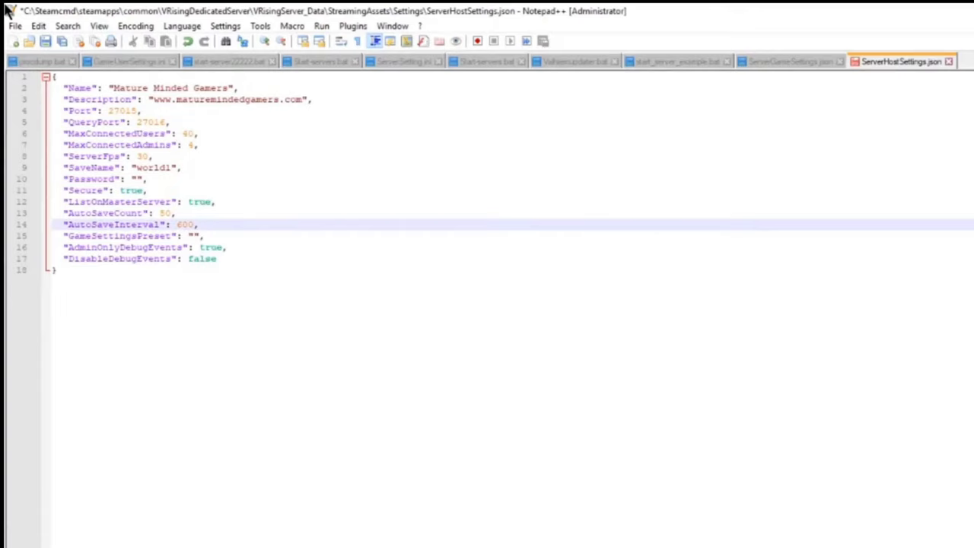
{"action": "key", "text": "ctrl+s"}
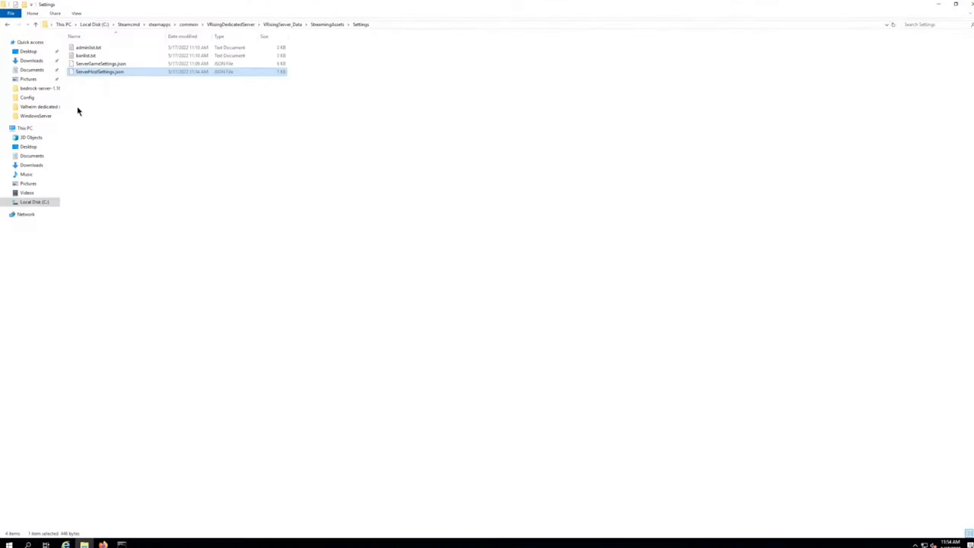
- Glance at the admin and ban list files, then return to VRisingDedicatedServer and select start_server_example.bat
{"action": "left_click", "coordinate": [88, 47]}
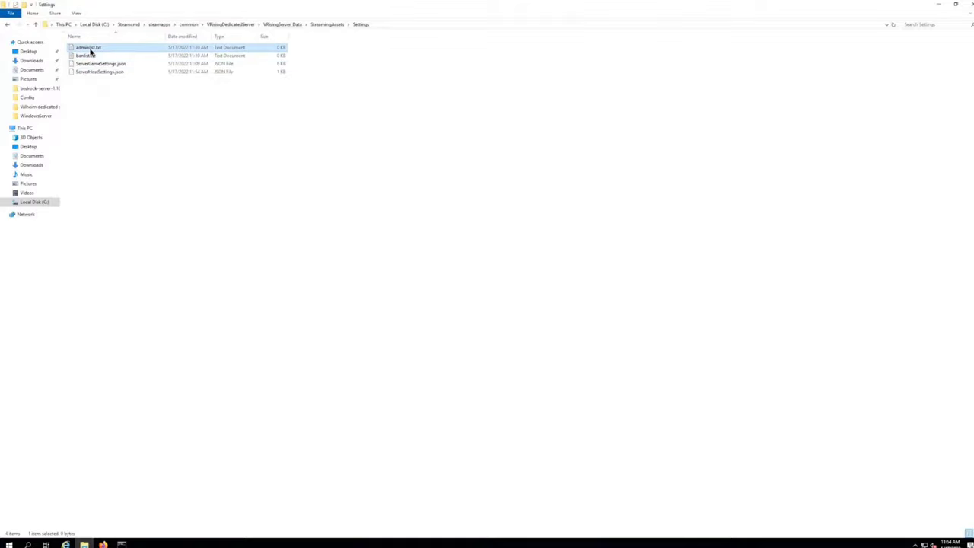
{"action": "left_click", "coordinate": [85, 54]}
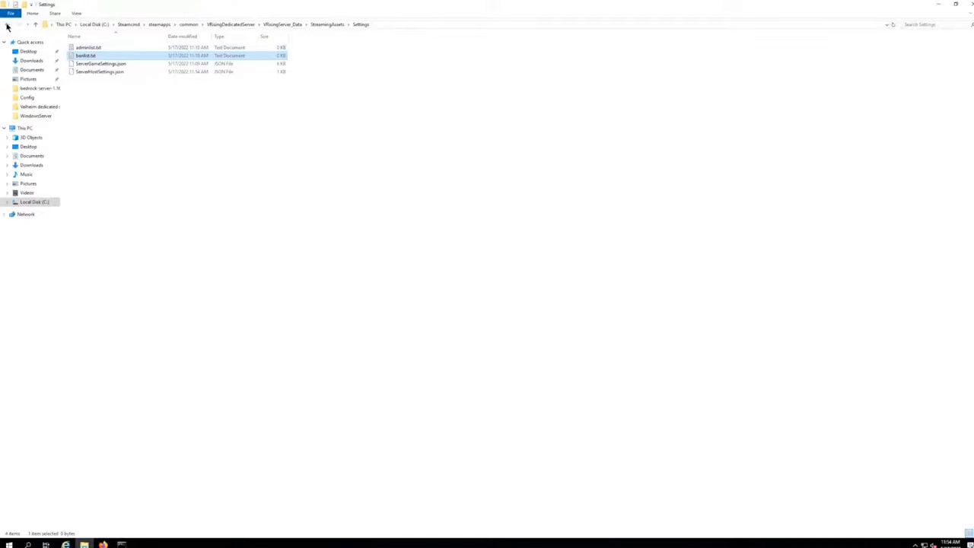
{"action": "left_click", "coordinate": [8, 28]}
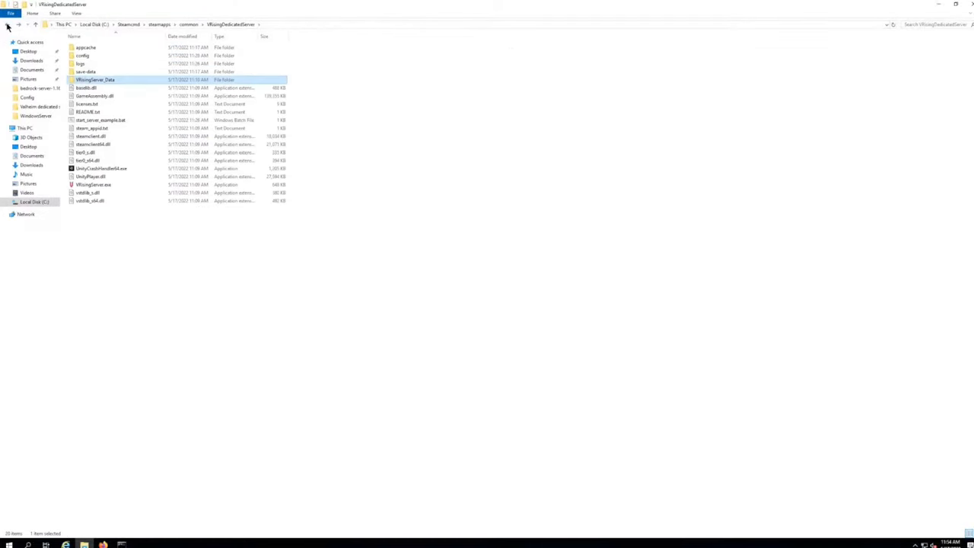
{"action": "left_click", "coordinate": [158, 24]}
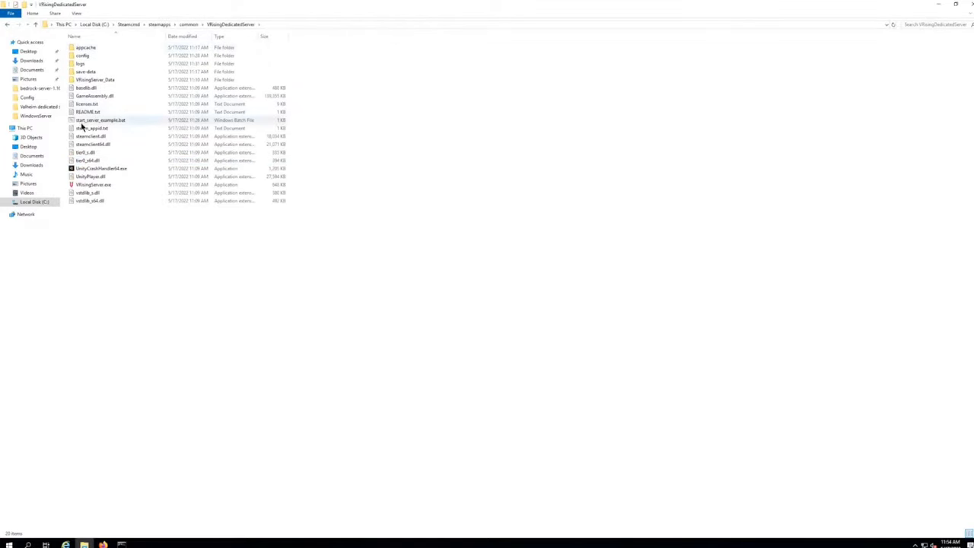
{"action": "left_click", "coordinate": [99, 119]}
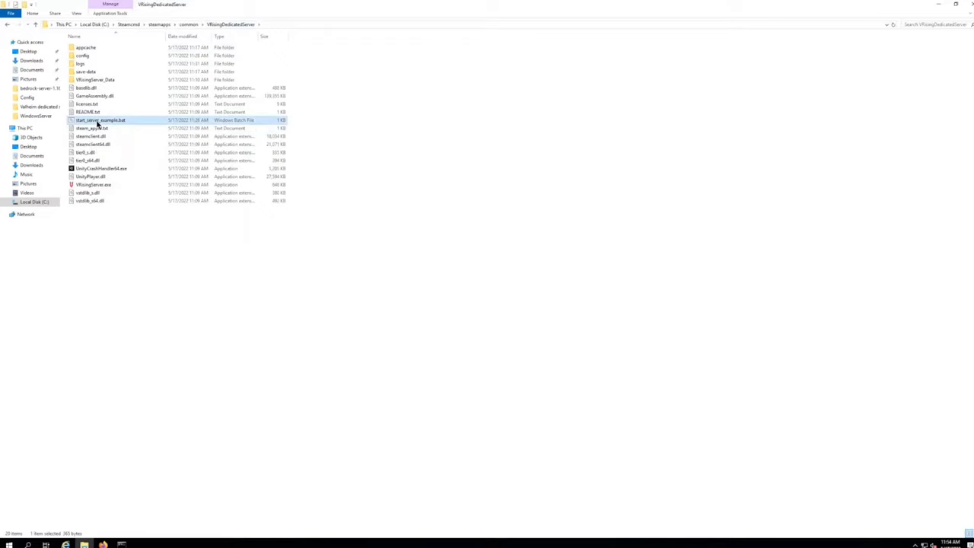
- Launch start_server_example.bat so the V Rising server starts in a Command Prompt window
{"action": "double_click", "coordinate": [100, 121]}
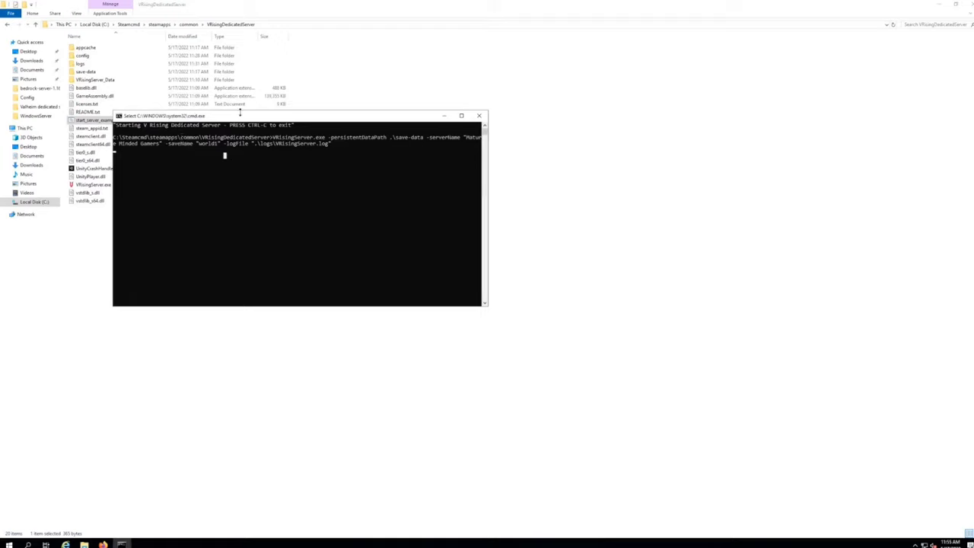
{"action": "mouse_move", "coordinate": [408, 252]}
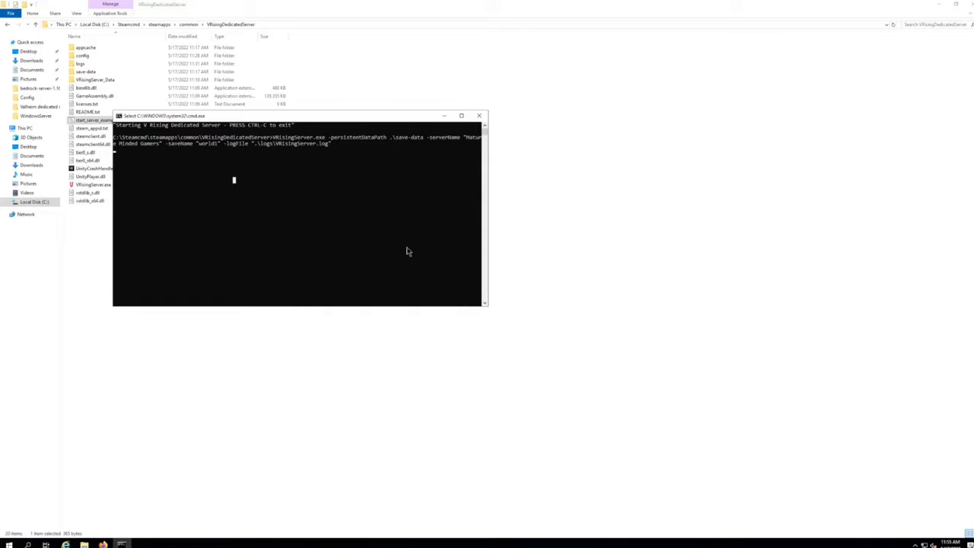
{"action": "mouse_move", "coordinate": [554, 450]}
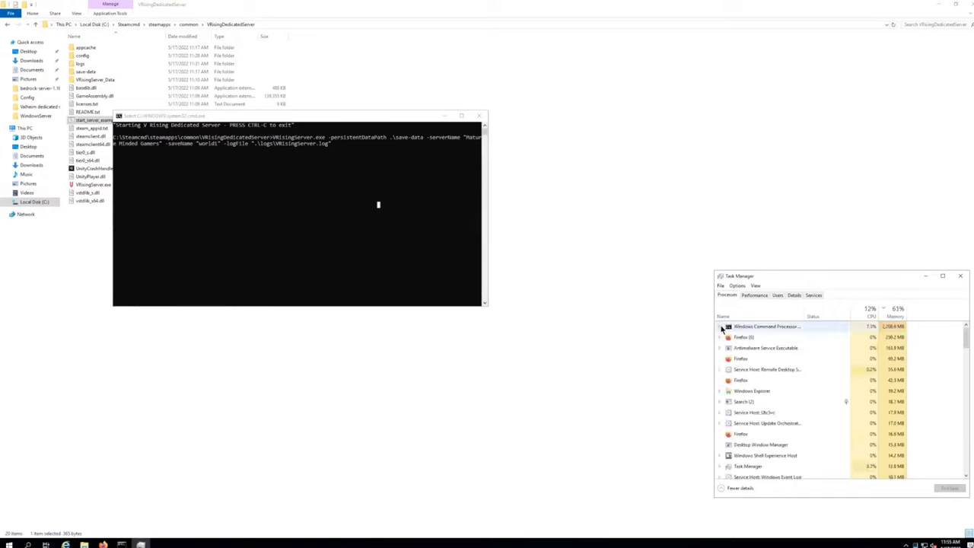
- Confirm VRisingServer.exe under Windows Command Processor, then stop the server with Ctrl+C
{"action": "left_click", "coordinate": [719, 326]}
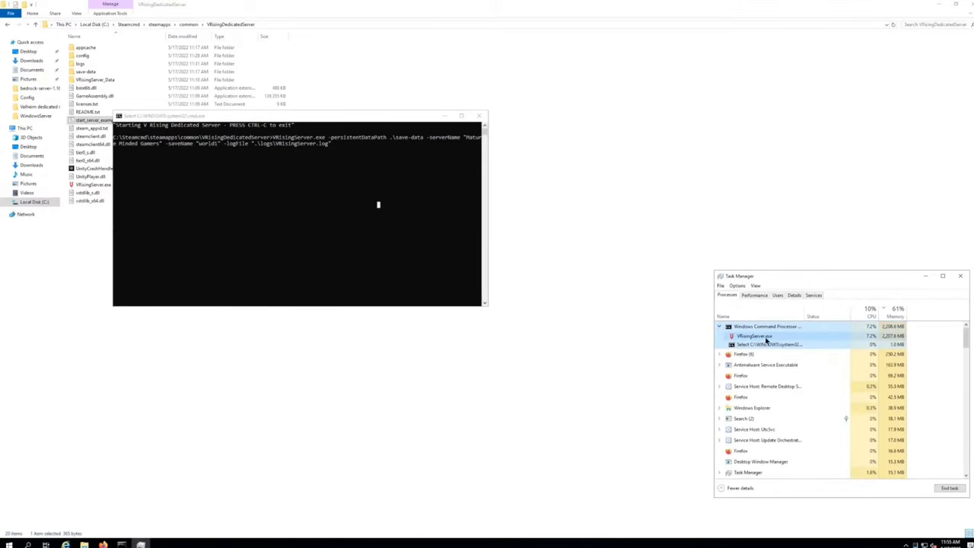
{"action": "mouse_move", "coordinate": [931, 296]}
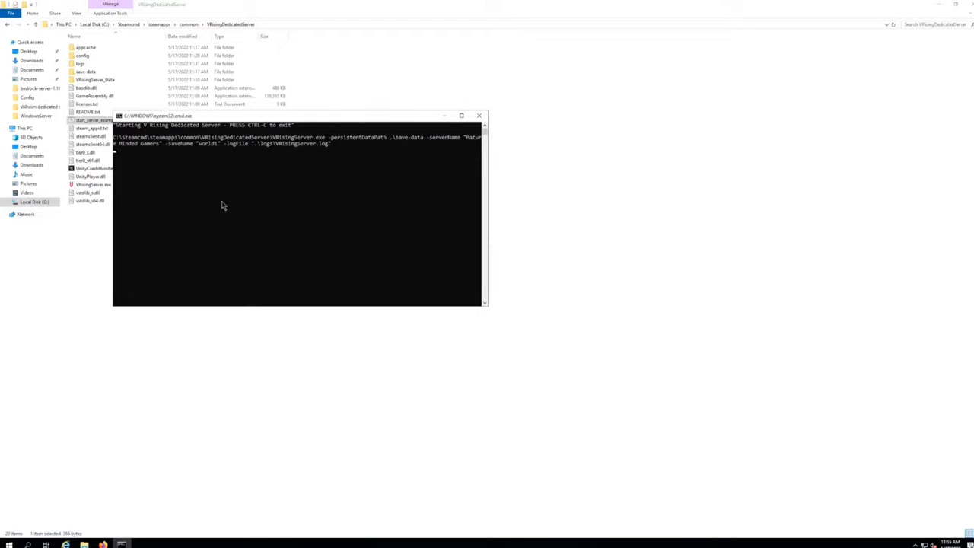
{"action": "key", "text": "ctrl+c"}
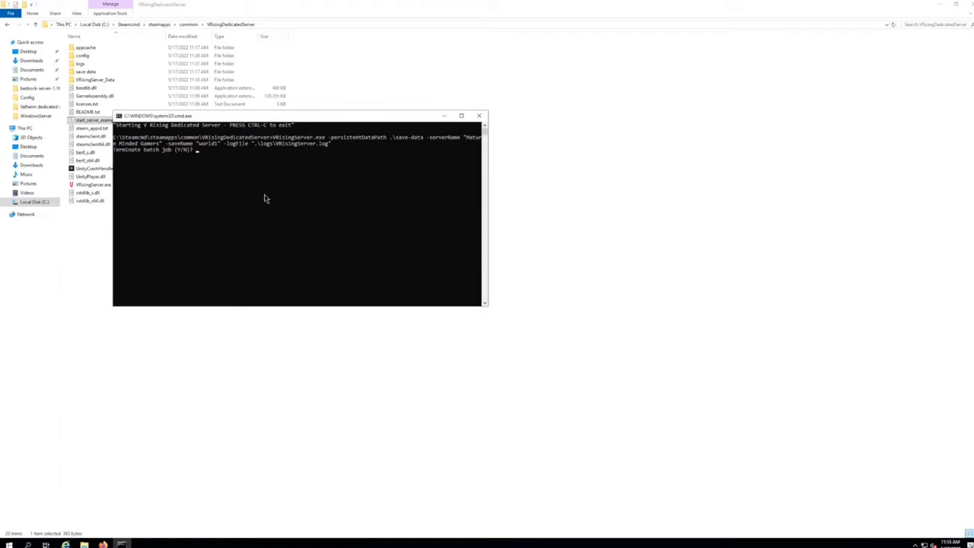
{"action": "mouse_move", "coordinate": [135, 152]}
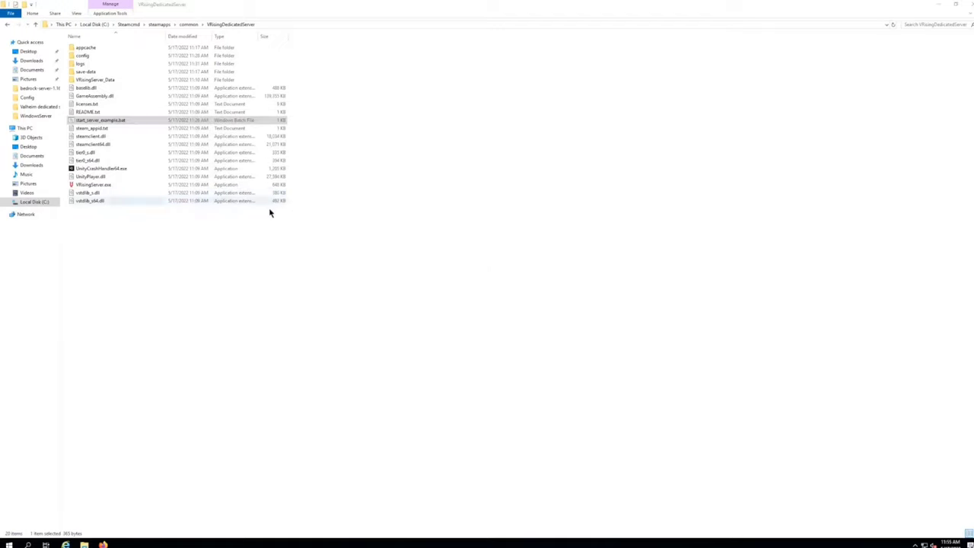
- Dismiss the taskbar menu and relaunch start_server_example.bat before starting V Rising
{"action": "right_click", "coordinate": [944, 545]}
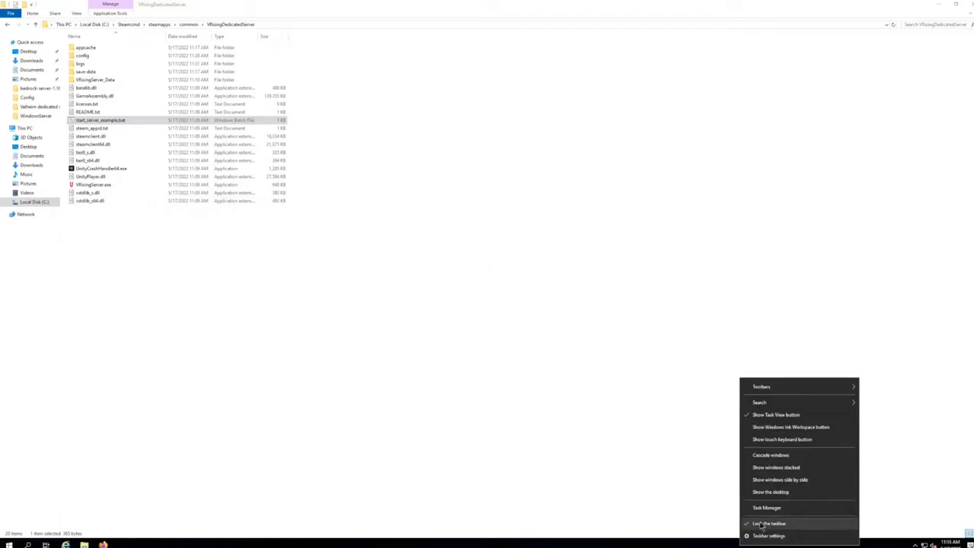
{"action": "left_click", "coordinate": [767, 509]}
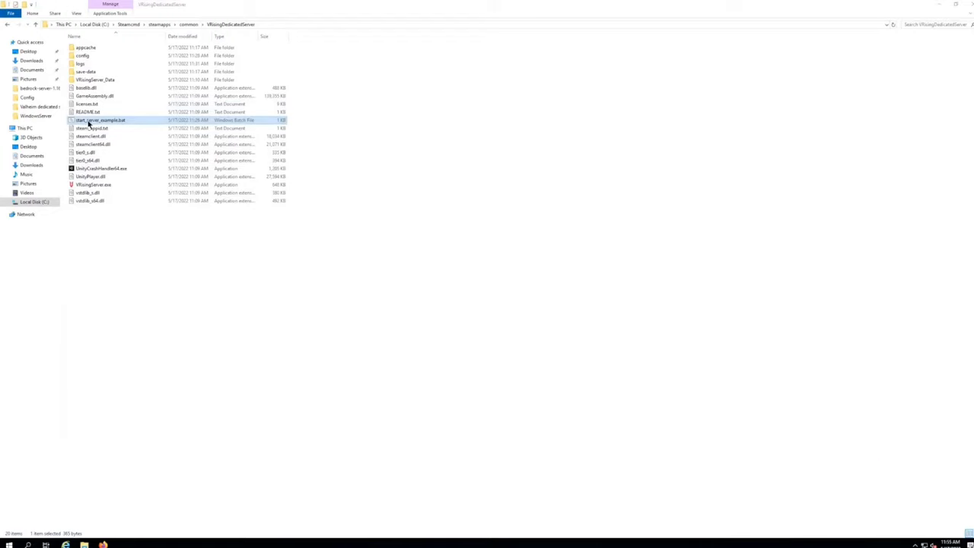
{"action": "double_click", "coordinate": [101, 120]}
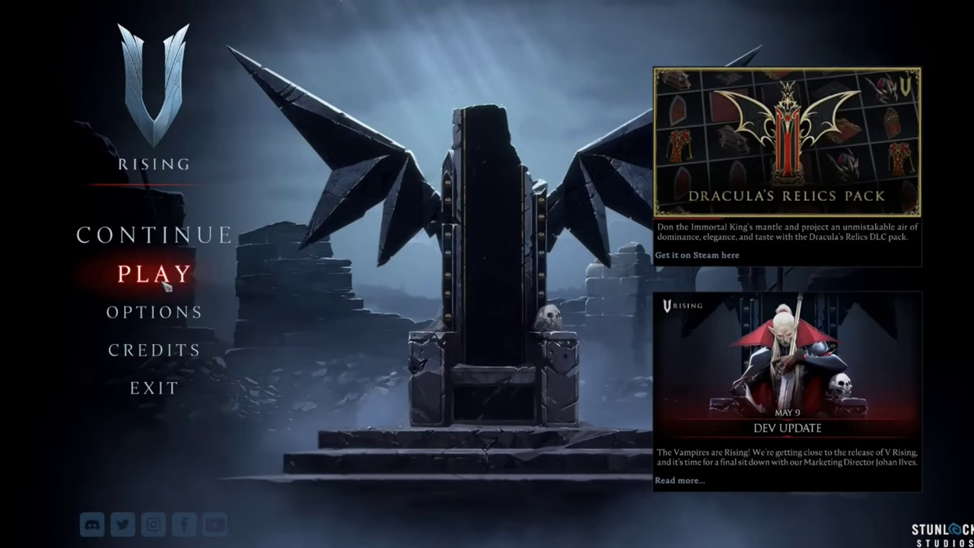
- Enter the Join Game screen, peek at Direct Connect, and cancel back to the recommended servers
{"action": "left_click", "coordinate": [156, 273]}
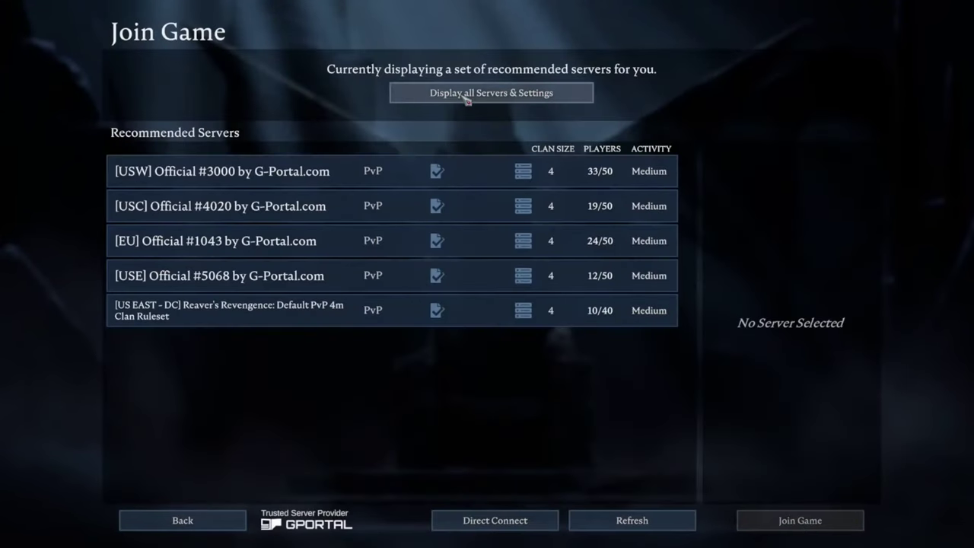
{"action": "mouse_move", "coordinate": [495, 520]}
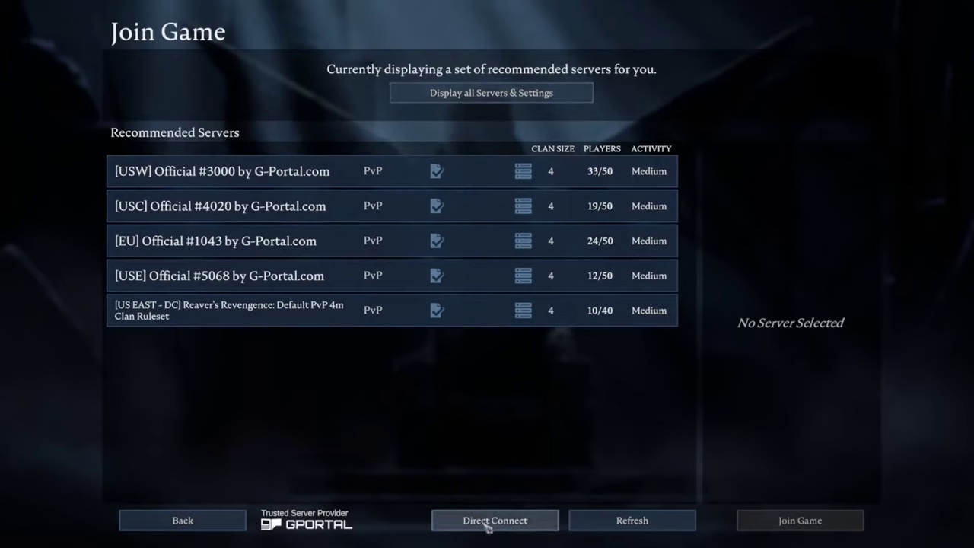
{"action": "left_click", "coordinate": [495, 521]}
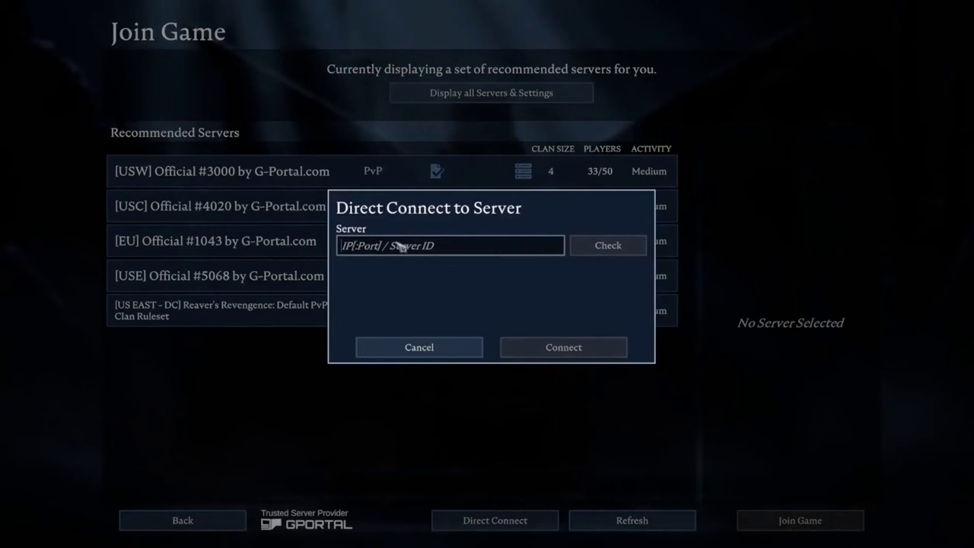
{"action": "mouse_move", "coordinate": [510, 358]}
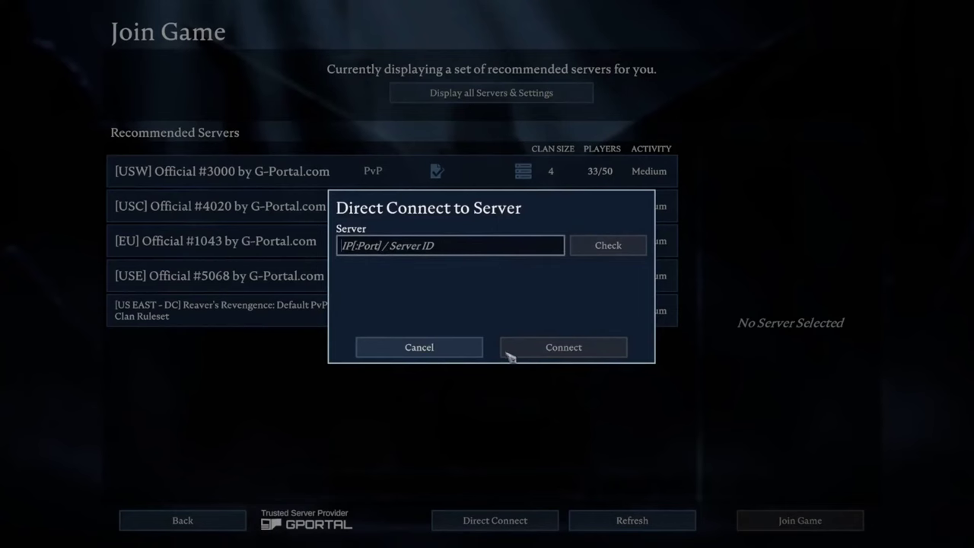
{"action": "left_click", "coordinate": [419, 347]}
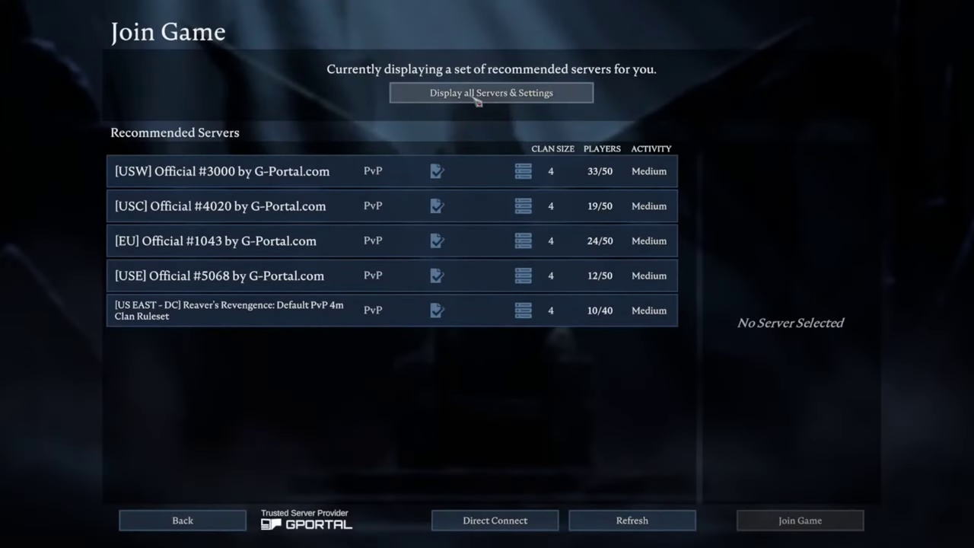
- Show all servers with filter settings and untick Only Dedicated
{"action": "left_click", "coordinate": [490, 93]}
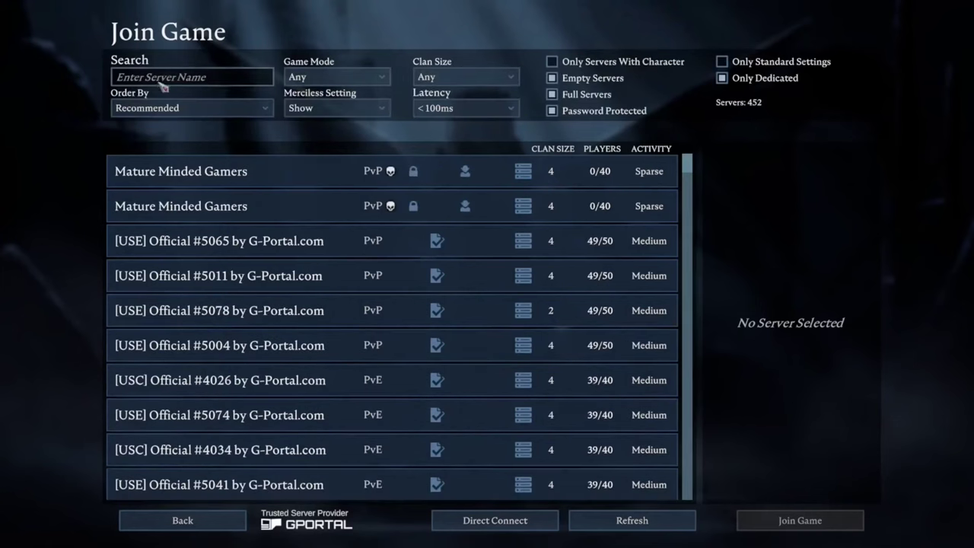
{"action": "left_click", "coordinate": [191, 76]}
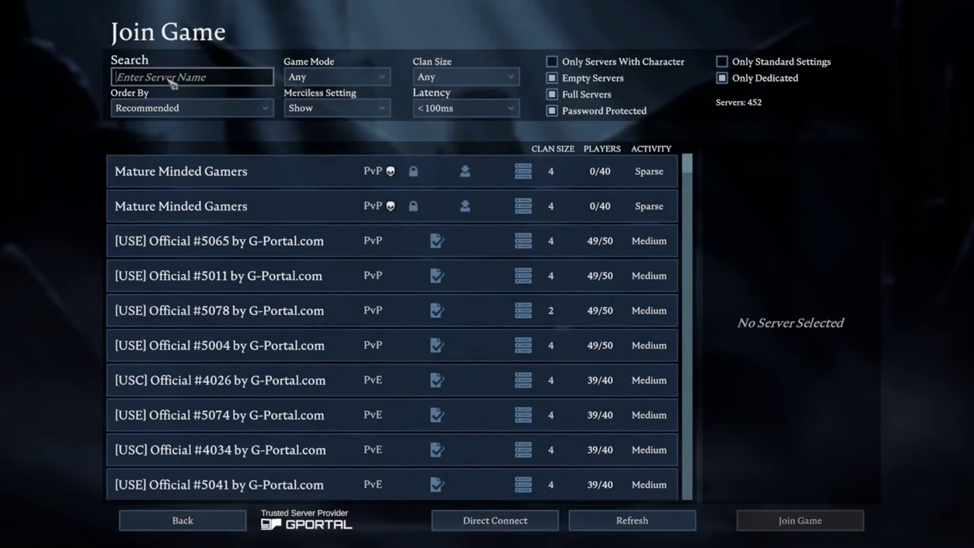
{"action": "mouse_move", "coordinate": [601, 116]}
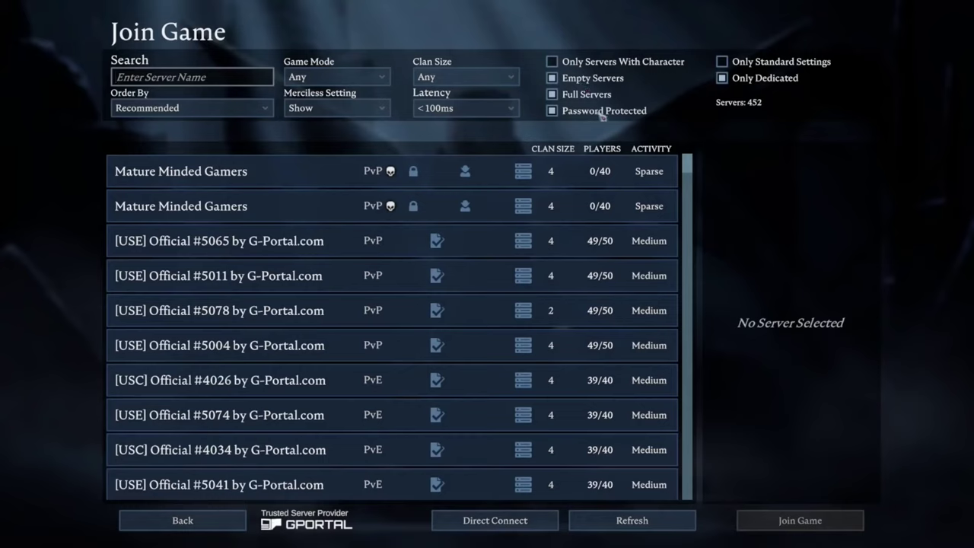
{"action": "mouse_move", "coordinate": [727, 112]}
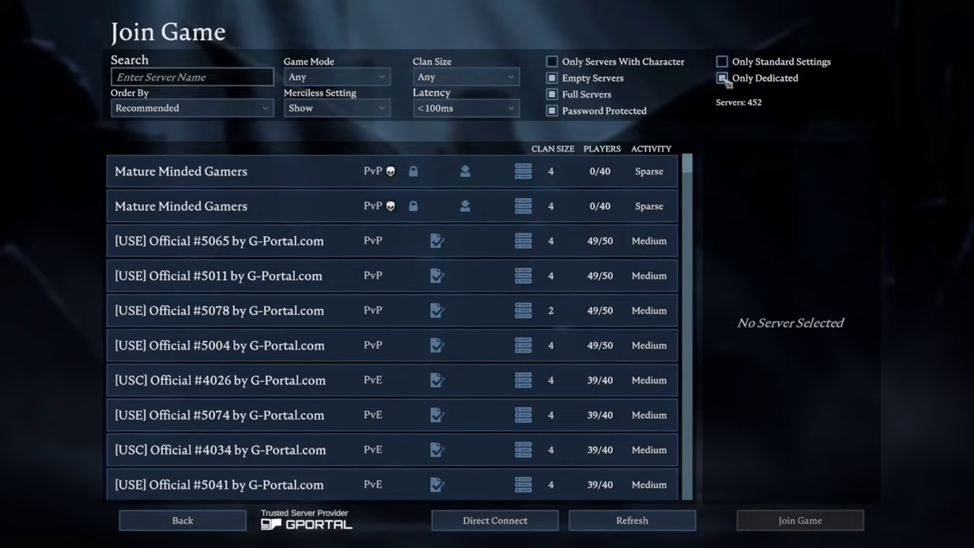
{"action": "left_click", "coordinate": [721, 78]}
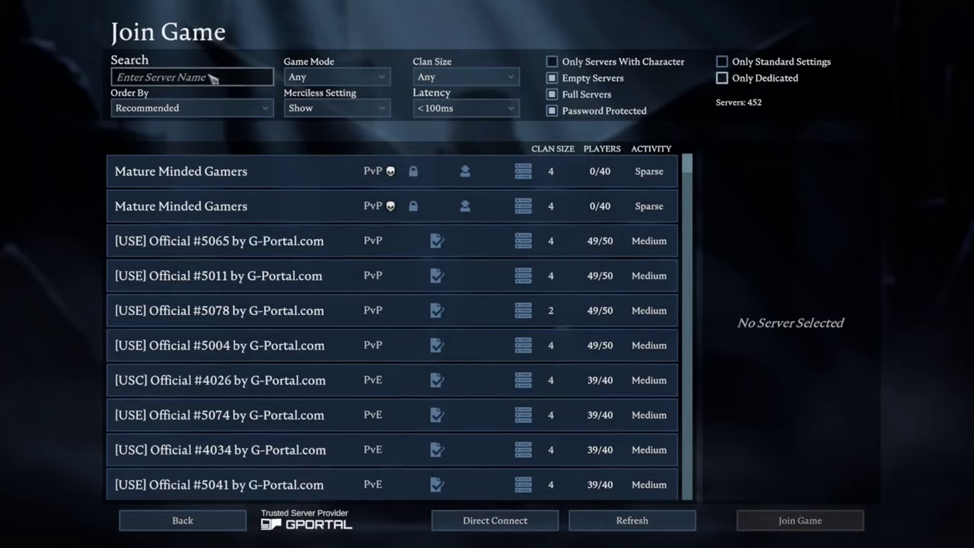
- Search for 'Mature', view the Mature Minded Gamers server's detailed settings, and close them
{"action": "type", "text": "Mature"}
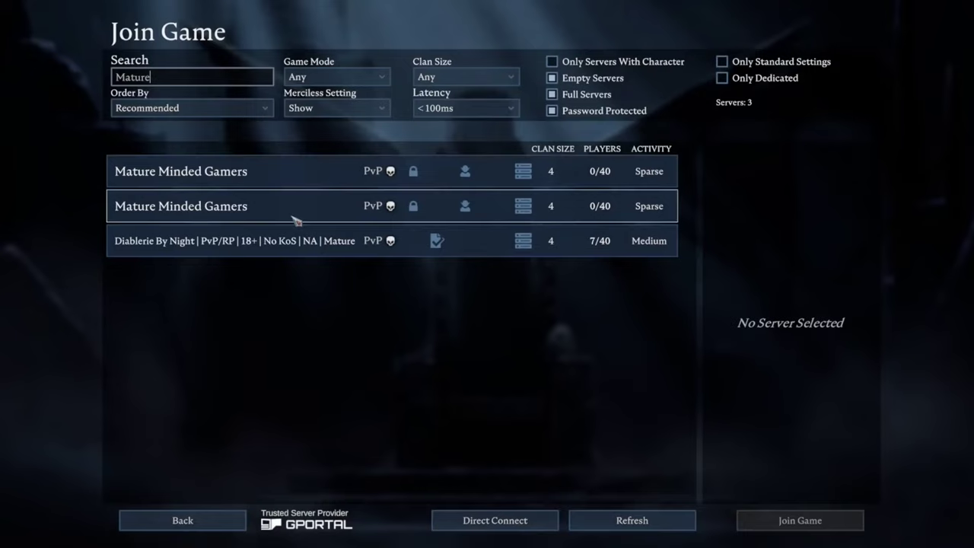
{"action": "mouse_move", "coordinate": [302, 198]}
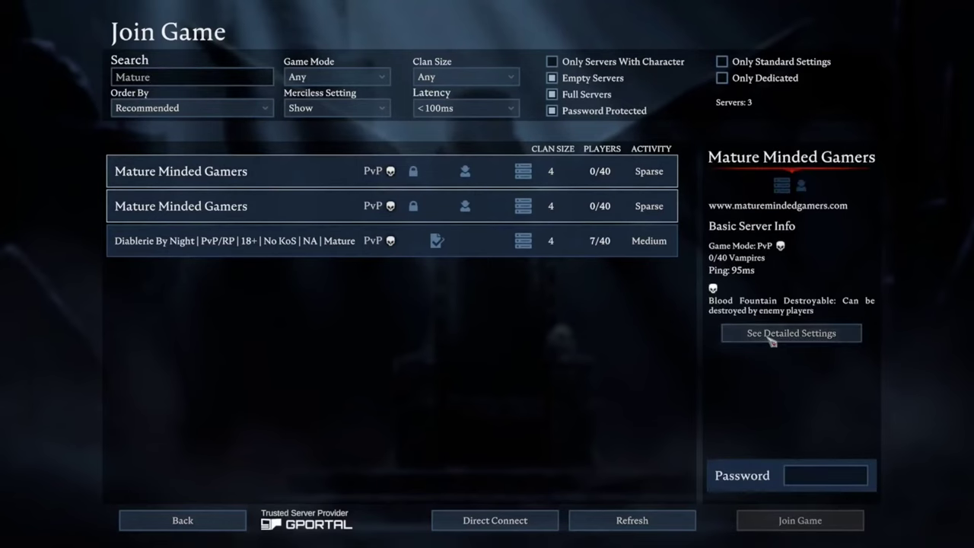
{"action": "left_click", "coordinate": [792, 332]}
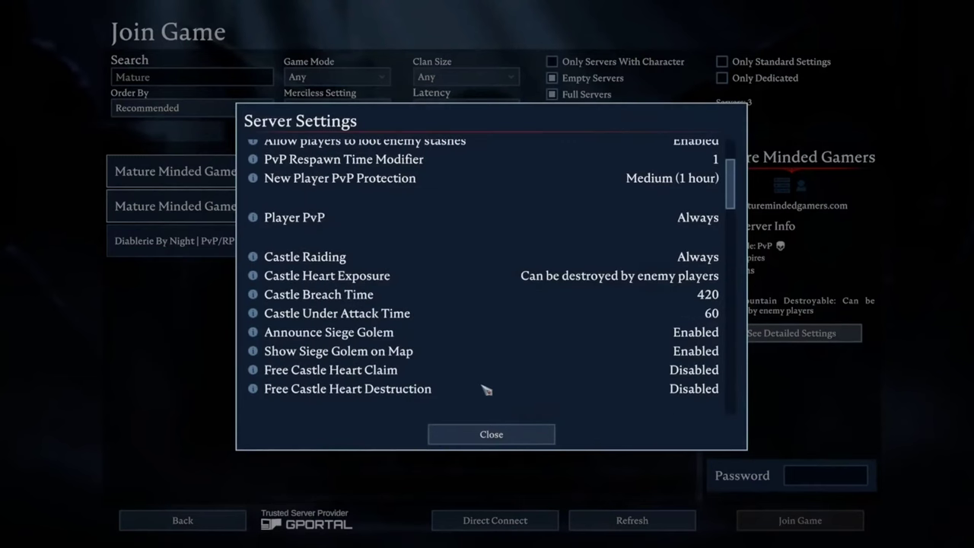
{"action": "left_click", "coordinate": [490, 434]}
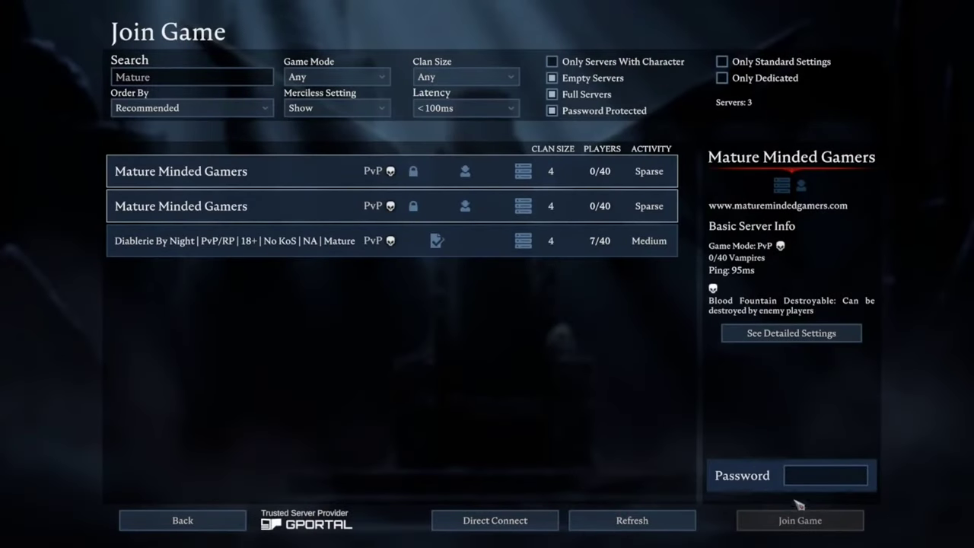